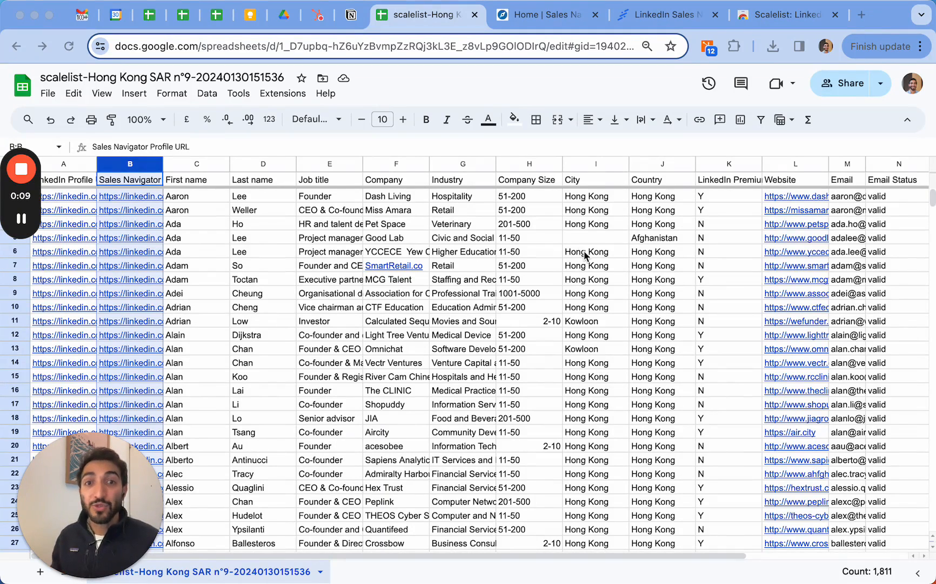
{"action": "mouse_move", "coordinate": [278, 239]}
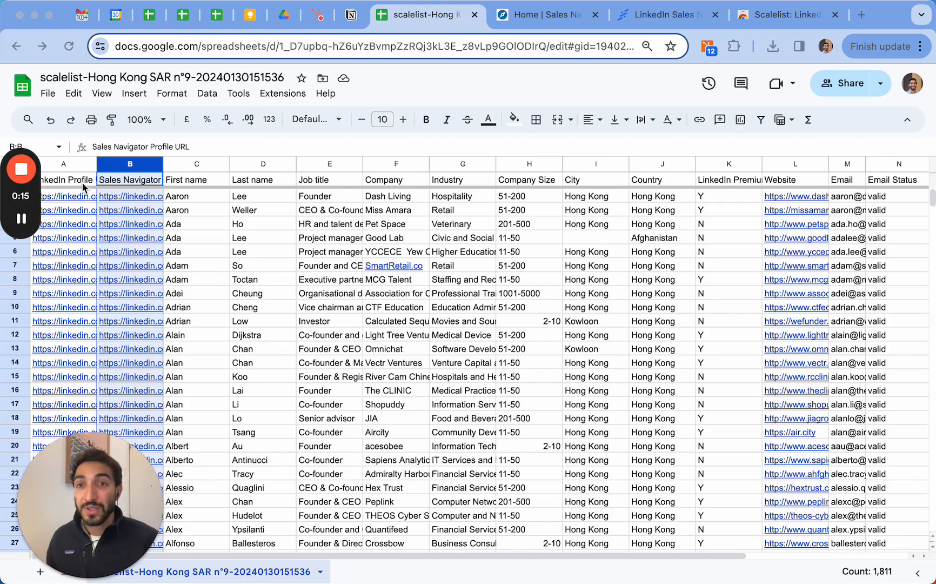
{"action": "mouse_move", "coordinate": [553, 216]}
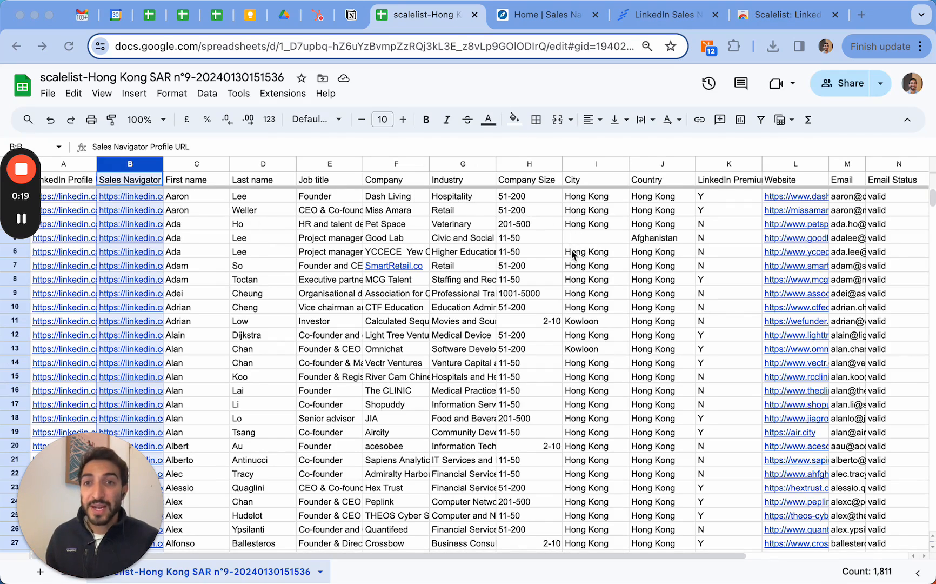
{"action": "mouse_move", "coordinate": [692, 223]}
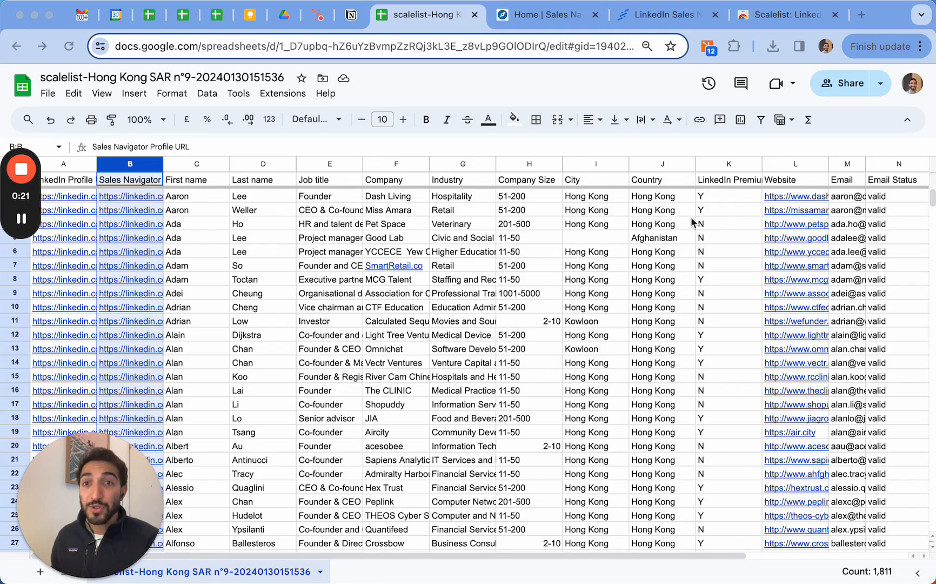
{"action": "mouse_move", "coordinate": [842, 211]}
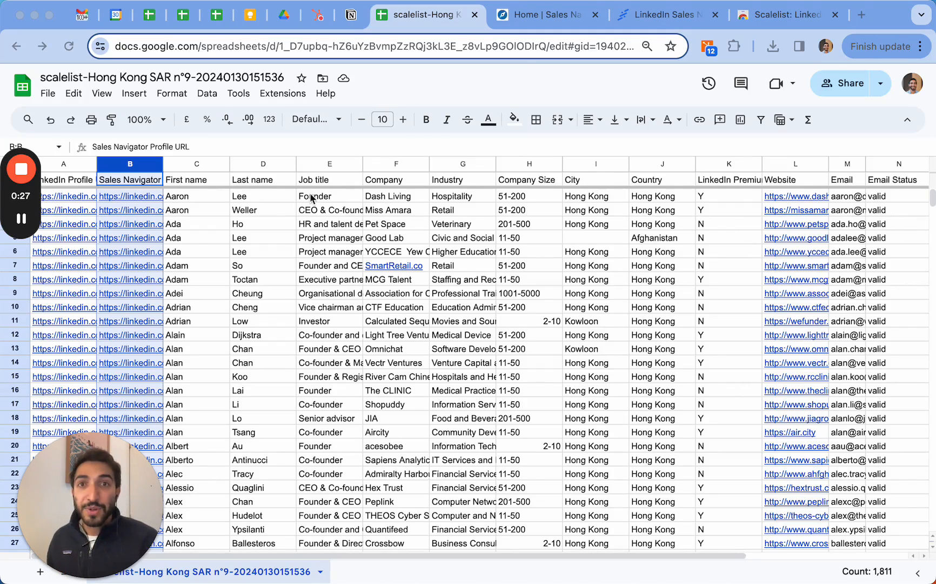
- Filter the Sales Navigator lead search to the current job title 'founder'
{"action": "left_click", "coordinate": [543, 15]}
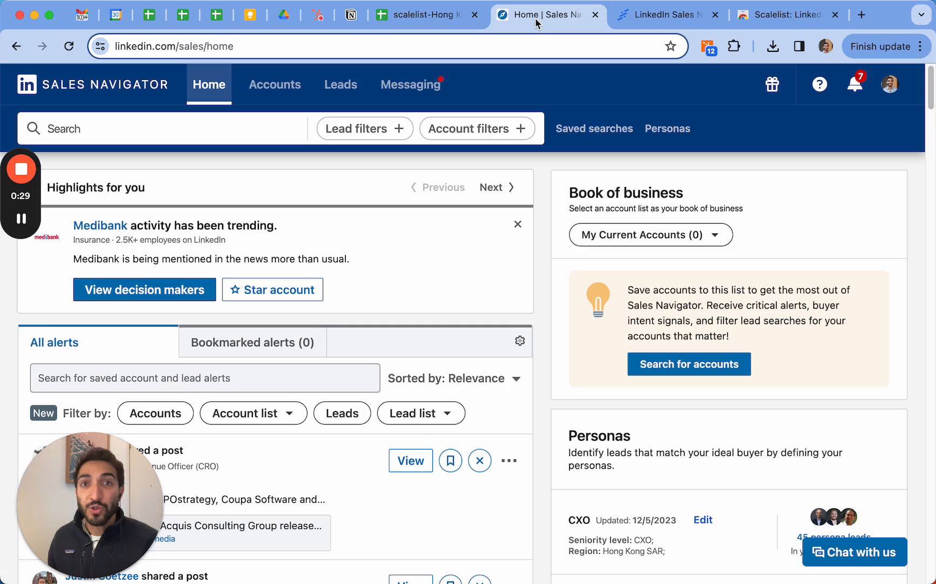
{"action": "mouse_move", "coordinate": [357, 128]}
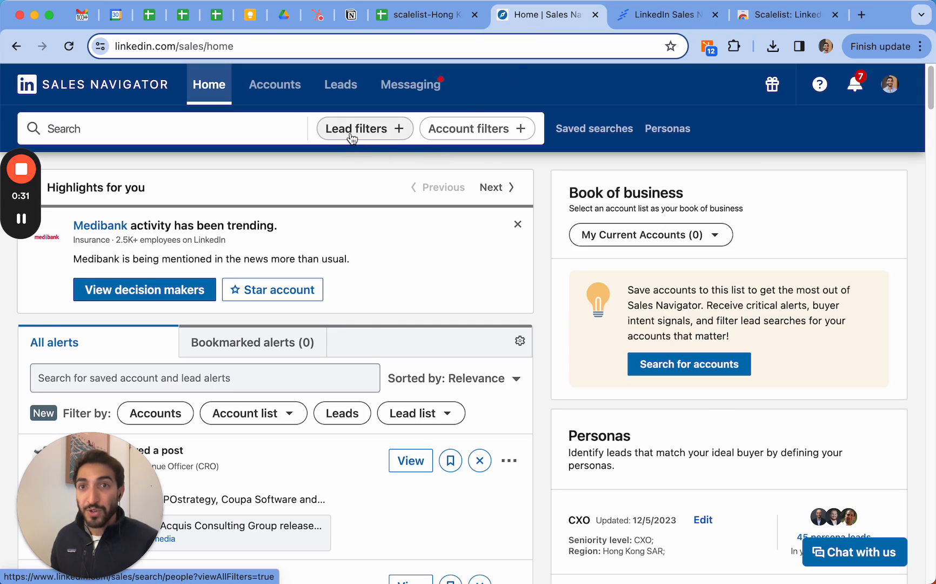
{"action": "left_click", "coordinate": [359, 128]}
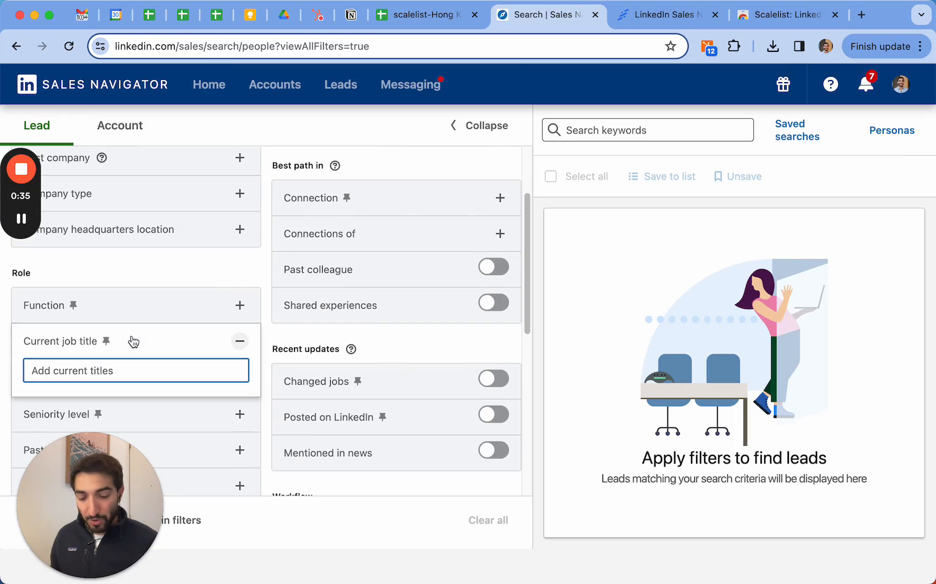
{"action": "type", "text": "\"founder\""}
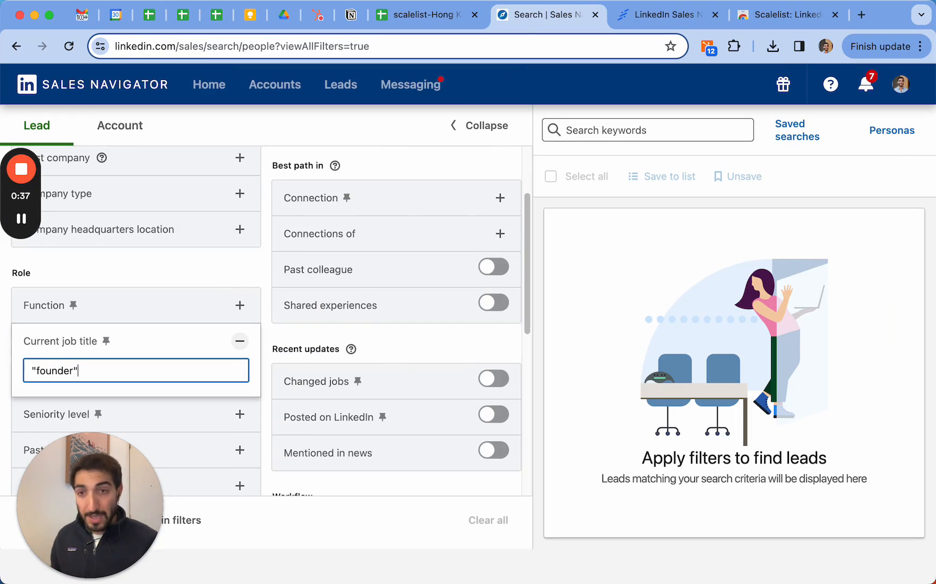
{"action": "key", "text": "Return"}
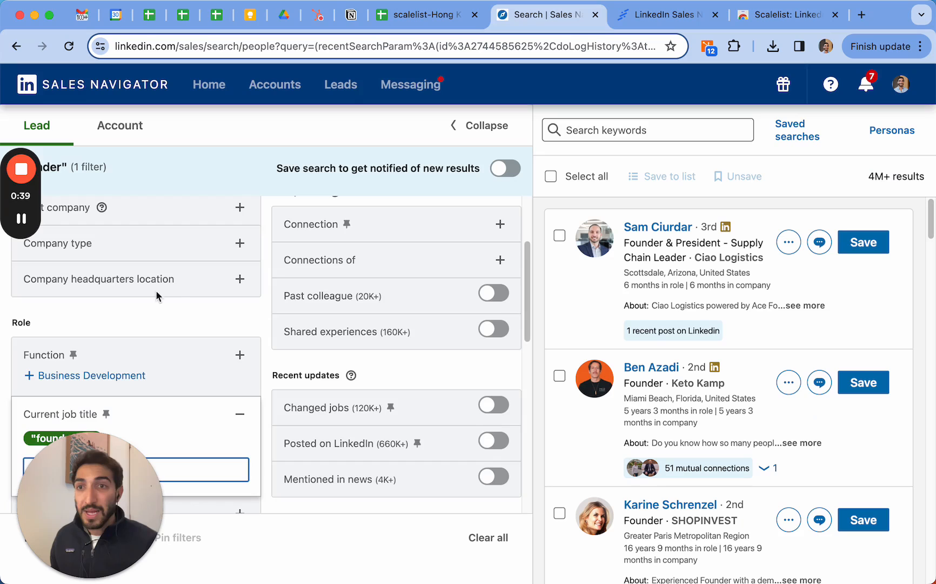
- Add Hong Kong SAR as the Geography filter for the founder search
{"action": "scroll", "scroll_direction": "down", "scroll_amount": 3}
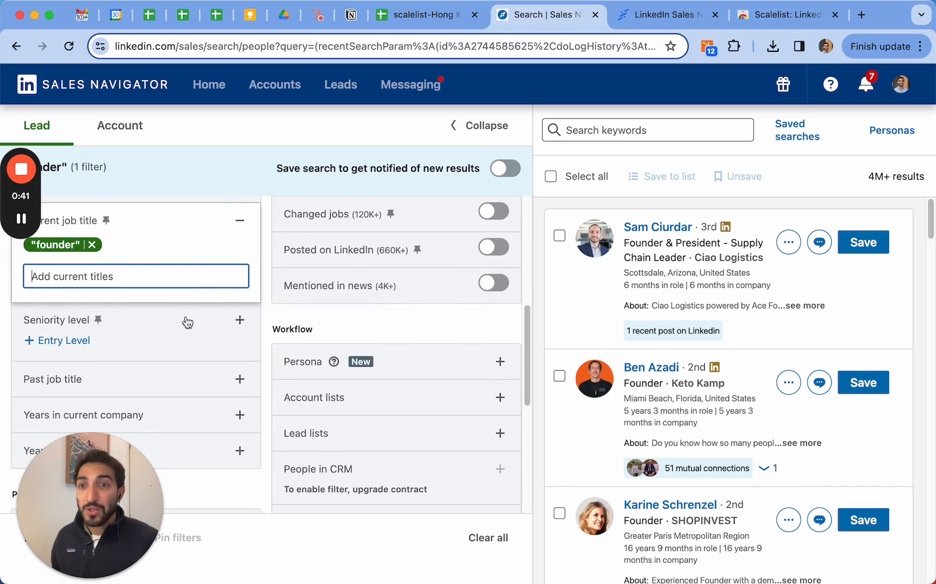
{"action": "scroll", "scroll_direction": "down", "scroll_amount": 3}
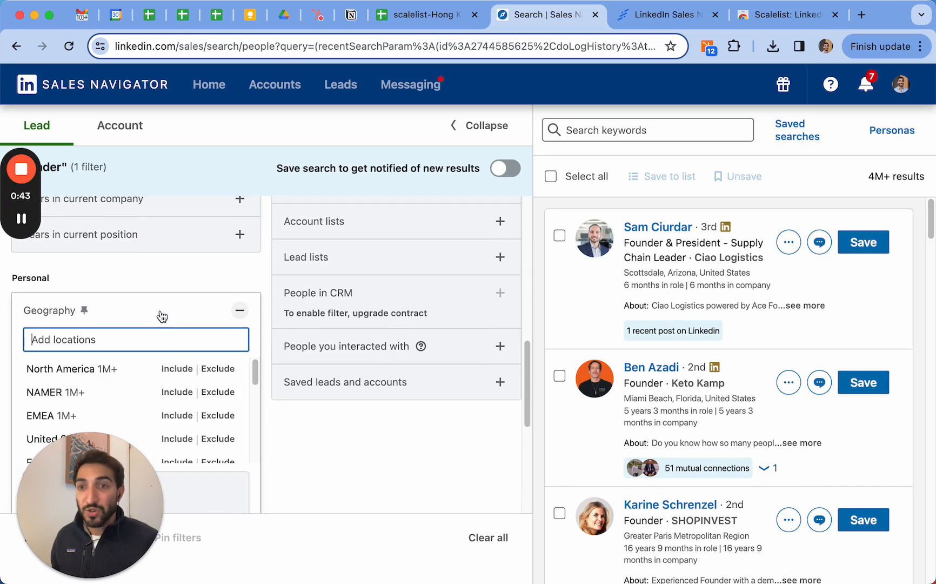
{"action": "type", "text": "hom"}
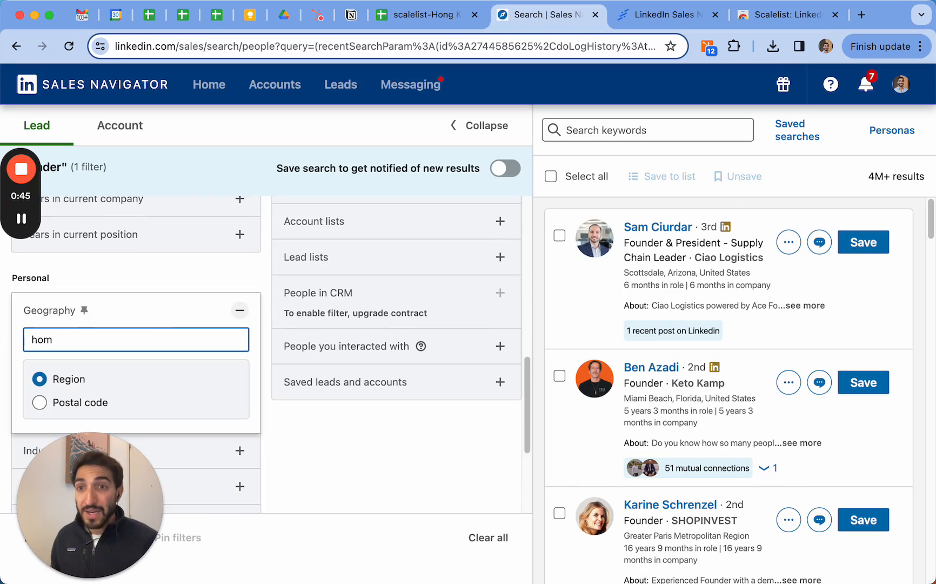
{"action": "type", "text": "hong kong"}
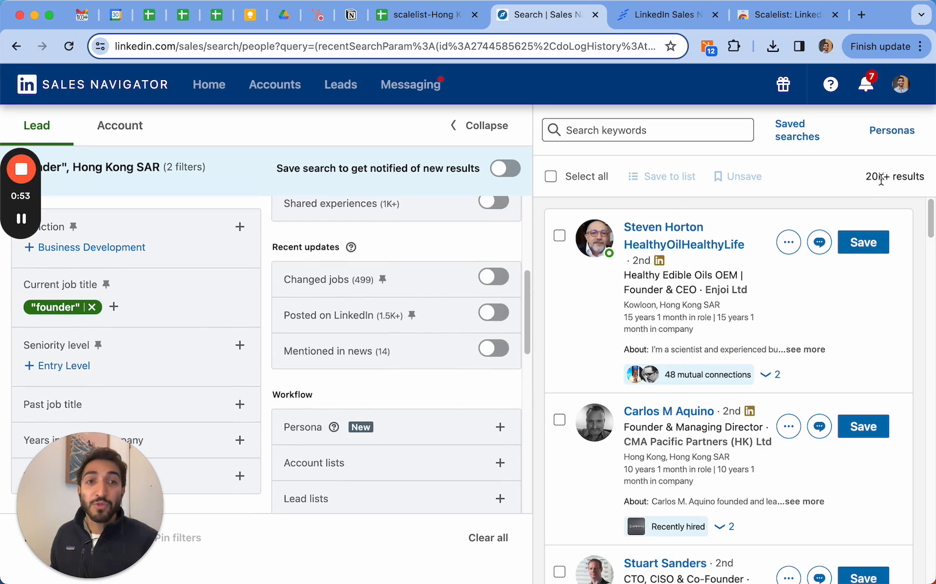
- Limit the leads to companies with 51-200 employees and collapse the filters, leaving about 1.5K+ results
{"action": "scroll", "scroll_direction": "up", "scroll_amount": 3}
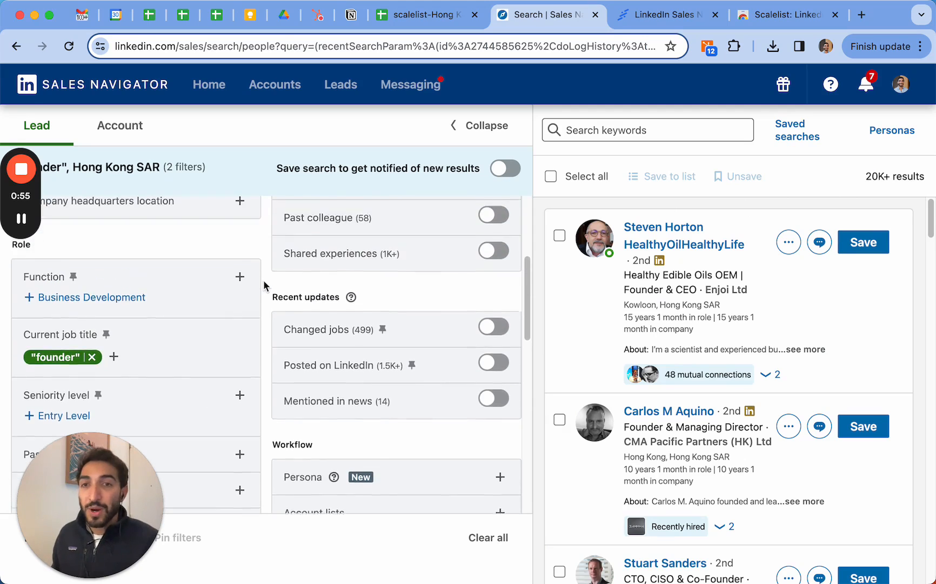
{"action": "scroll", "scroll_direction": "up", "scroll_amount": 3}
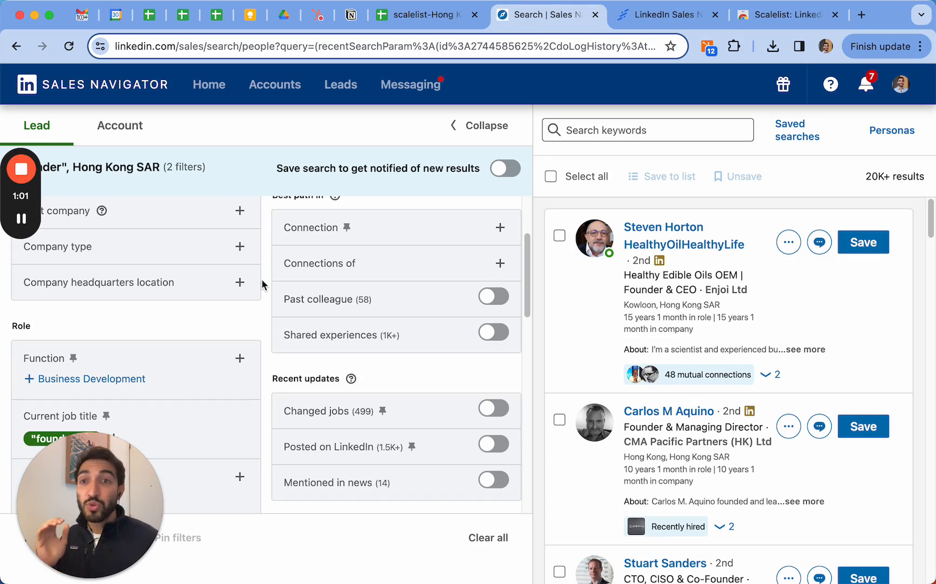
{"action": "scroll", "scroll_direction": "up", "scroll_amount": 3}
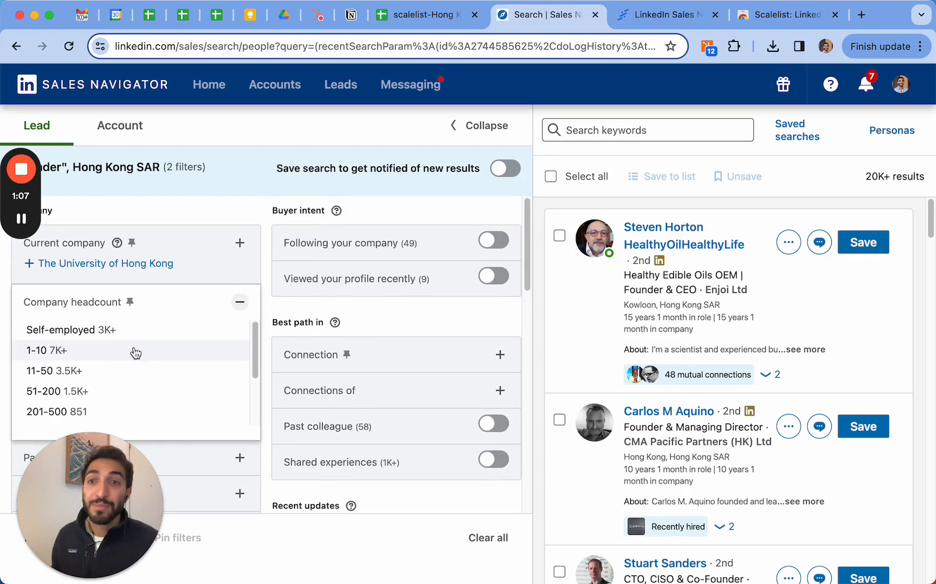
{"action": "mouse_move", "coordinate": [160, 368]}
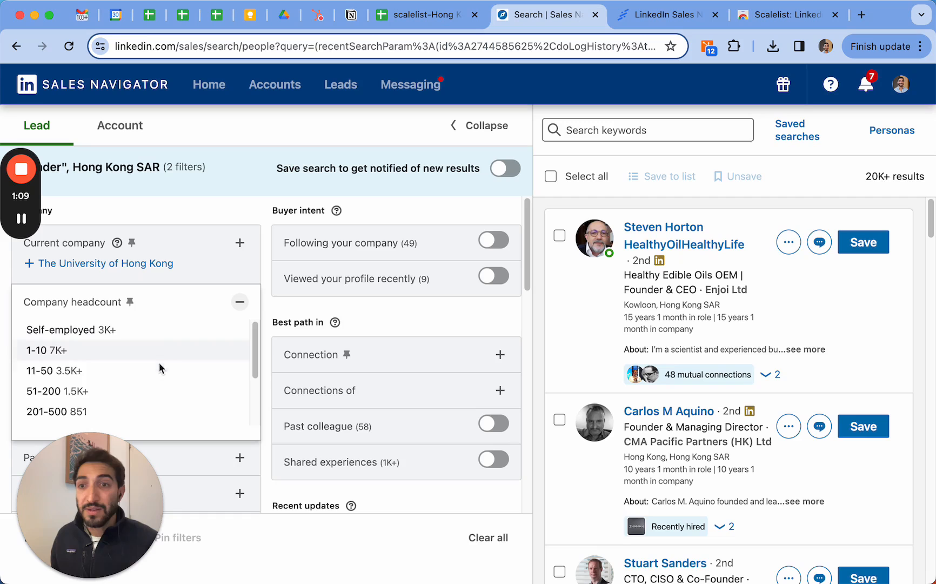
{"action": "mouse_move", "coordinate": [54, 396]}
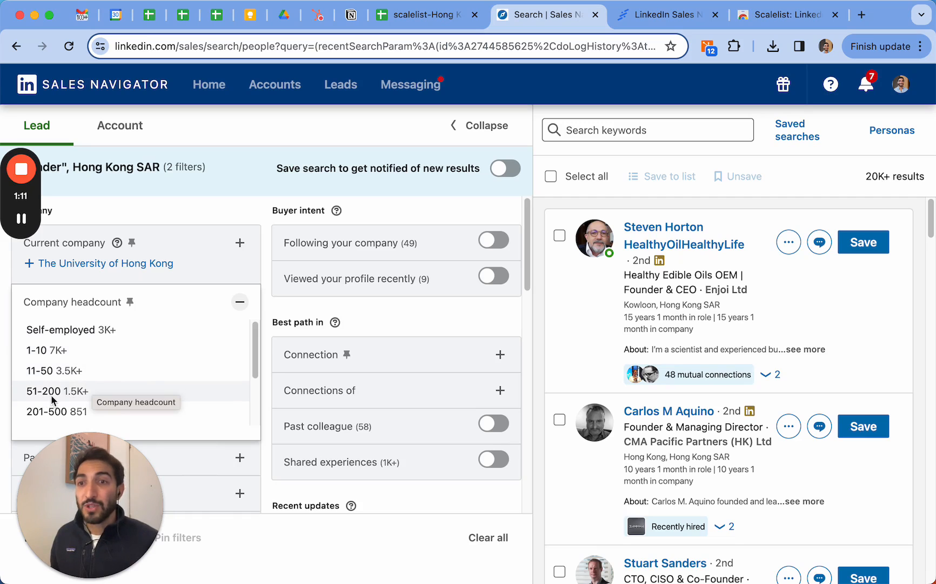
{"action": "mouse_move", "coordinate": [98, 397]}
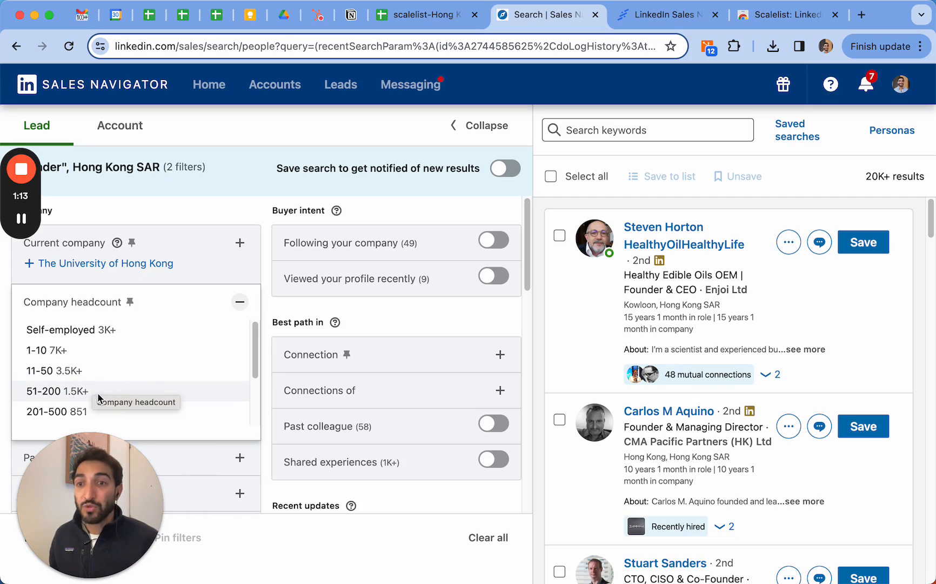
{"action": "left_click", "coordinate": [55, 391]}
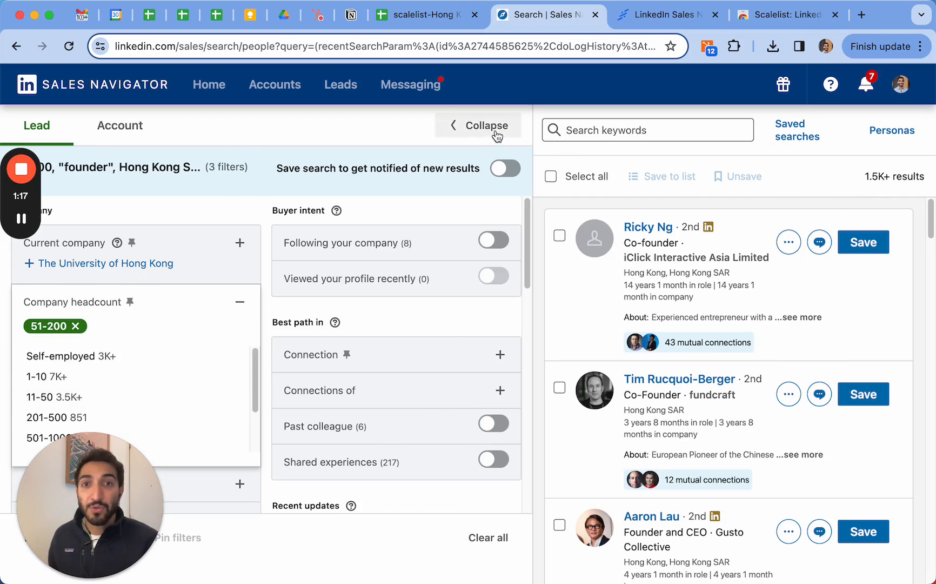
{"action": "left_click", "coordinate": [483, 126]}
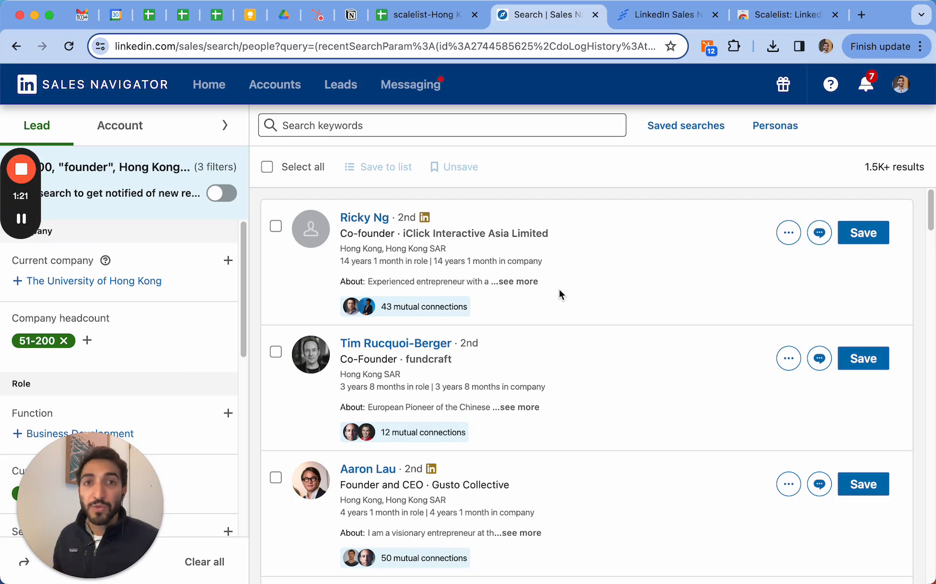
{"action": "mouse_move", "coordinate": [595, 226]}
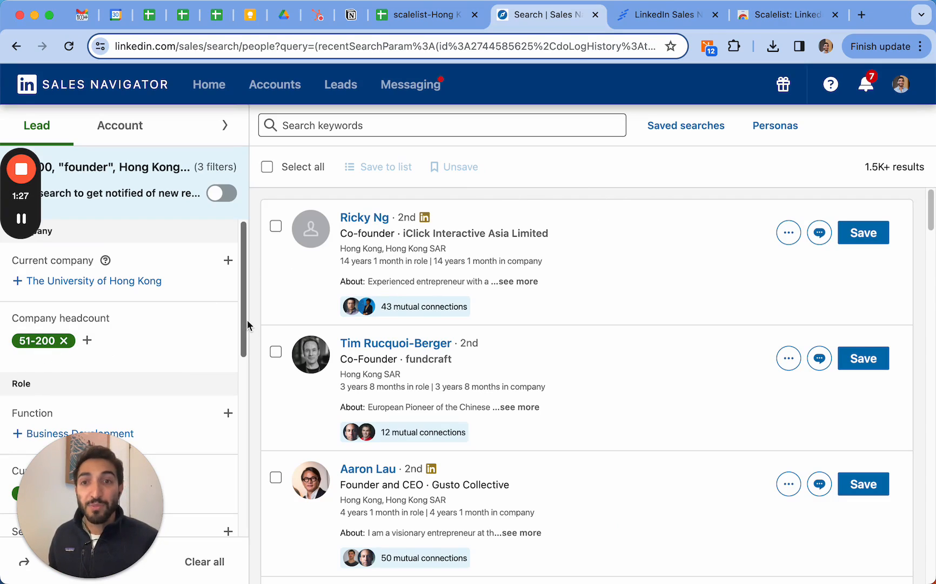
{"action": "mouse_move", "coordinate": [584, 263]}
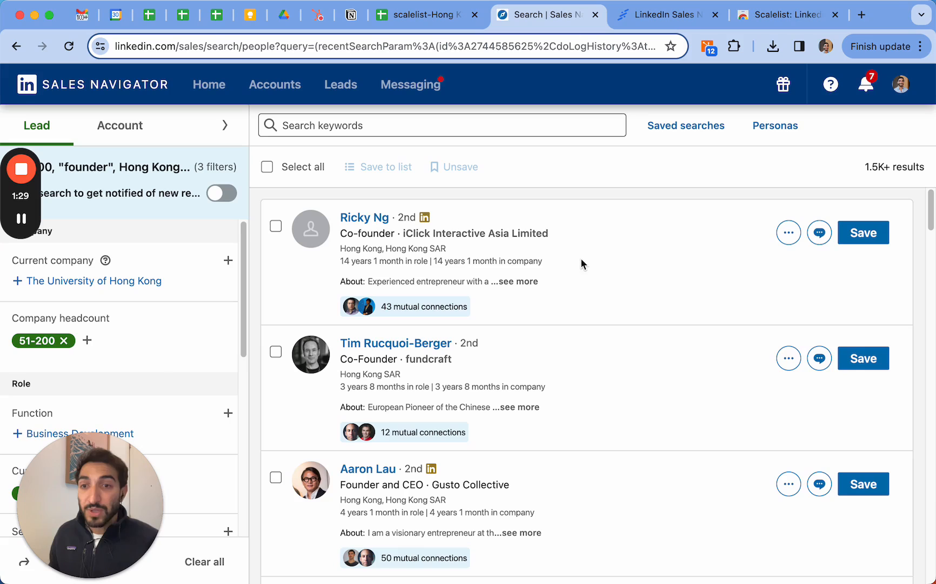
{"action": "mouse_move", "coordinate": [560, 211]}
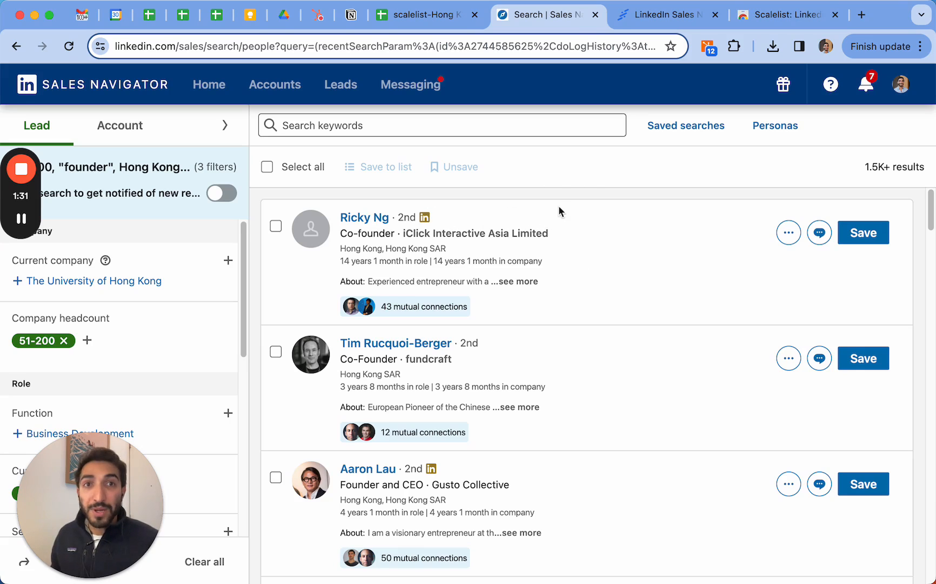
- Browse the Scalelist homepage down to its Sales Navigator lead extractor section
{"action": "left_click", "coordinate": [666, 15]}
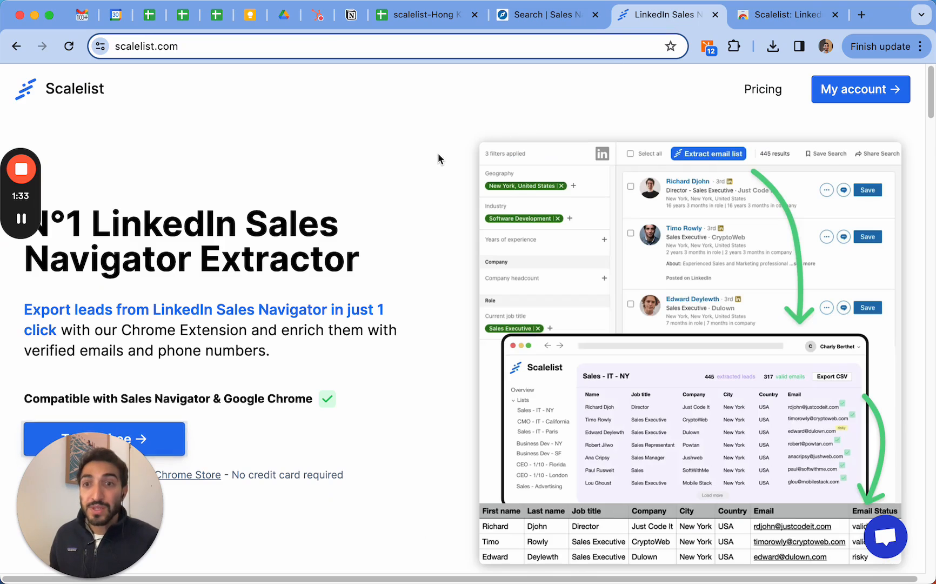
{"action": "mouse_move", "coordinate": [412, 196]}
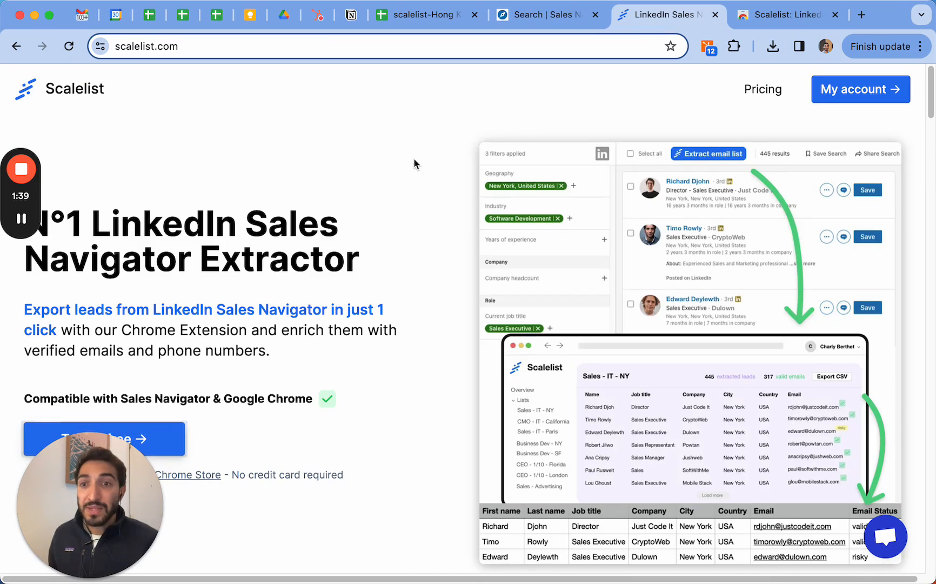
{"action": "scroll", "scroll_direction": "down", "scroll_amount": 3}
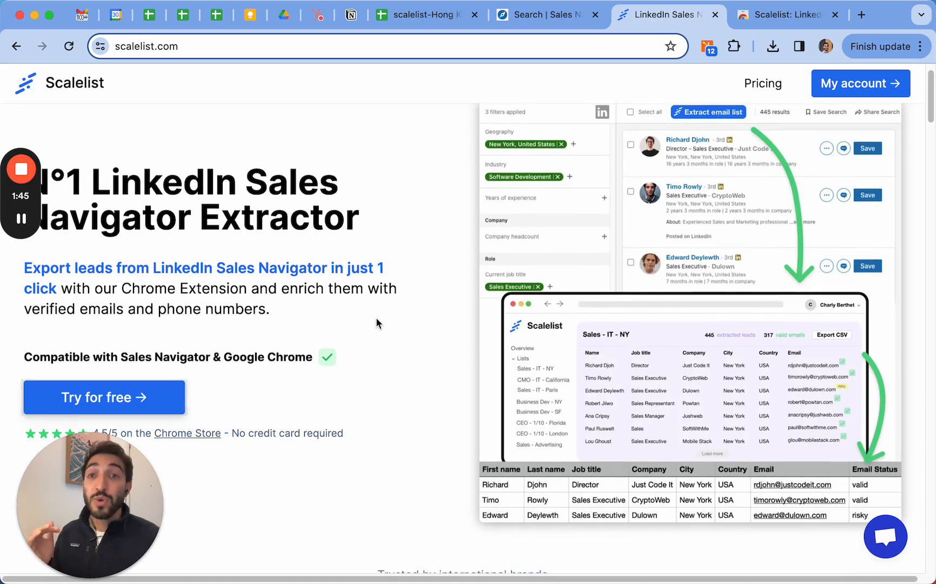
{"action": "mouse_move", "coordinate": [400, 307]}
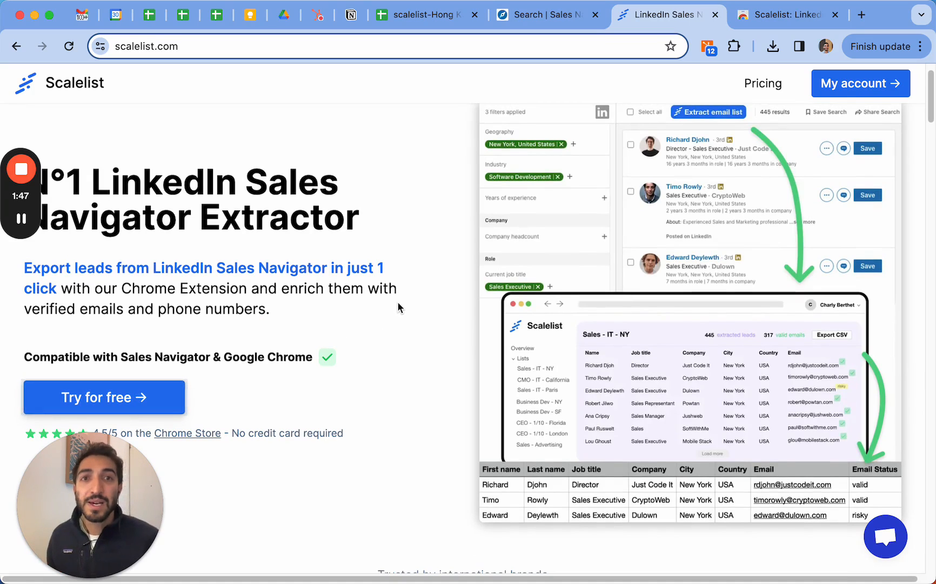
{"action": "scroll", "scroll_direction": "down", "scroll_amount": 3}
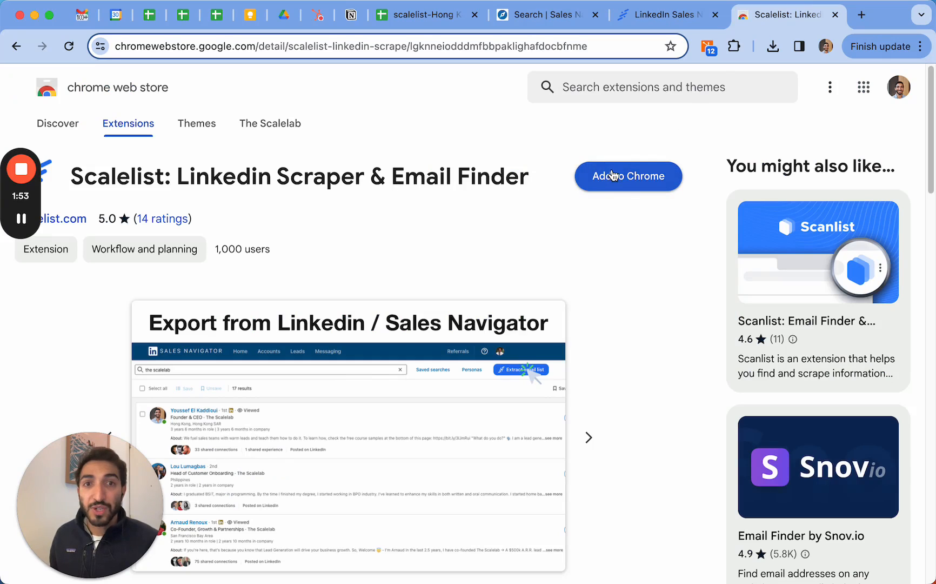
- Add the Scalelist extension to Chrome and return to the Sales Navigator search
{"action": "left_click", "coordinate": [628, 175]}
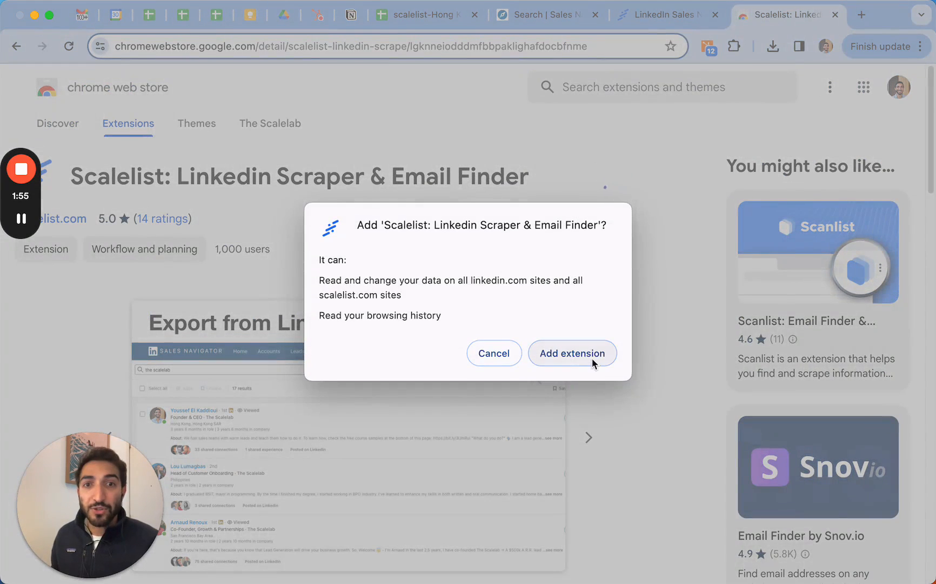
{"action": "left_click", "coordinate": [571, 354]}
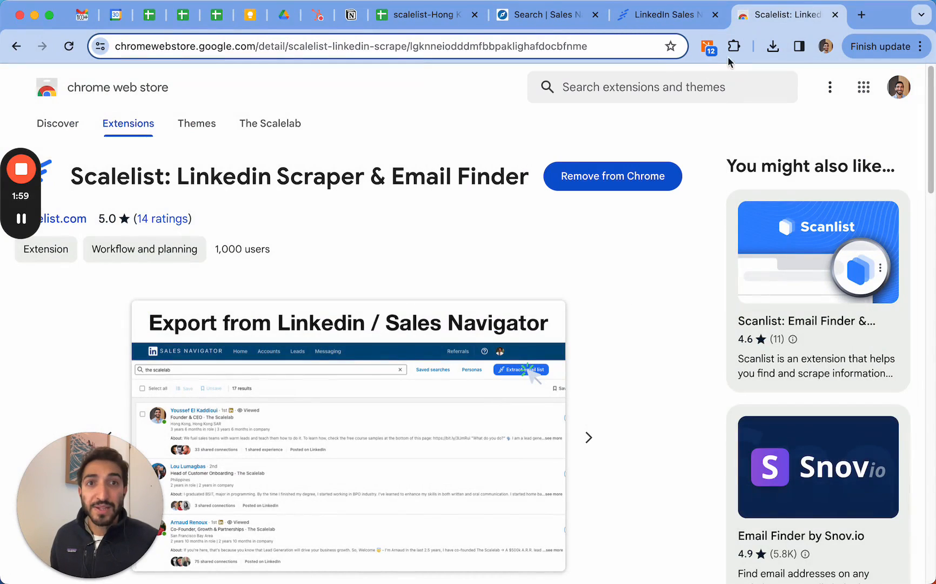
{"action": "left_click", "coordinate": [543, 15]}
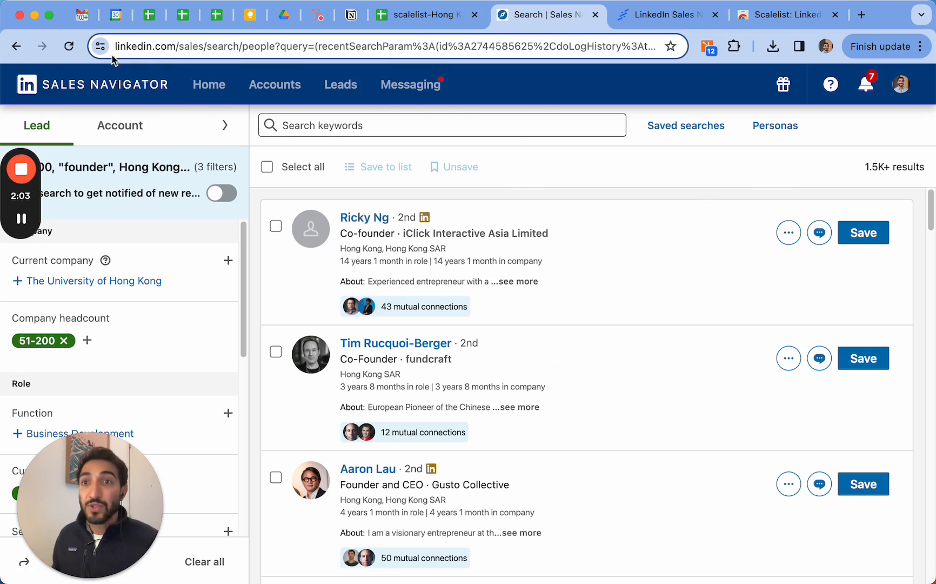
{"action": "mouse_move", "coordinate": [848, 124]}
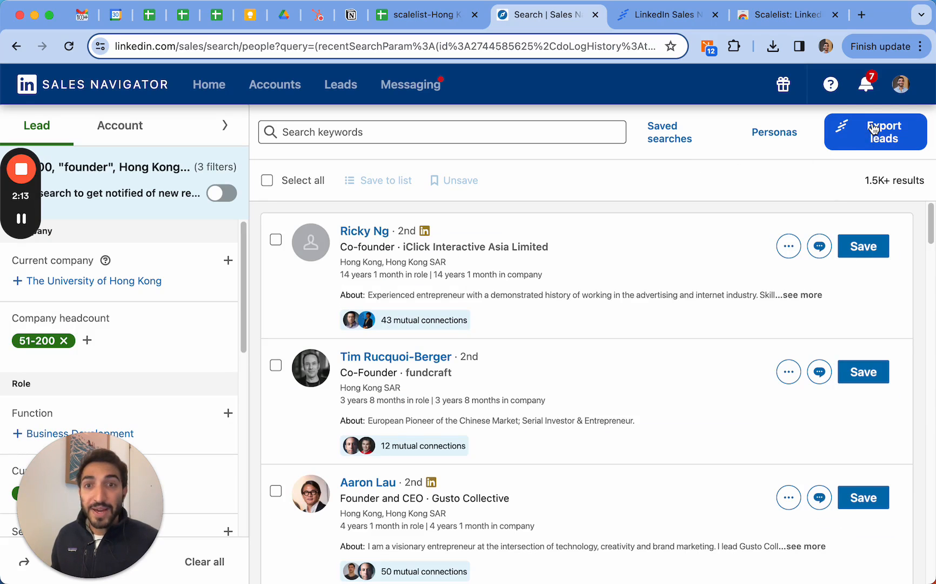
{"action": "mouse_move", "coordinate": [894, 350]}
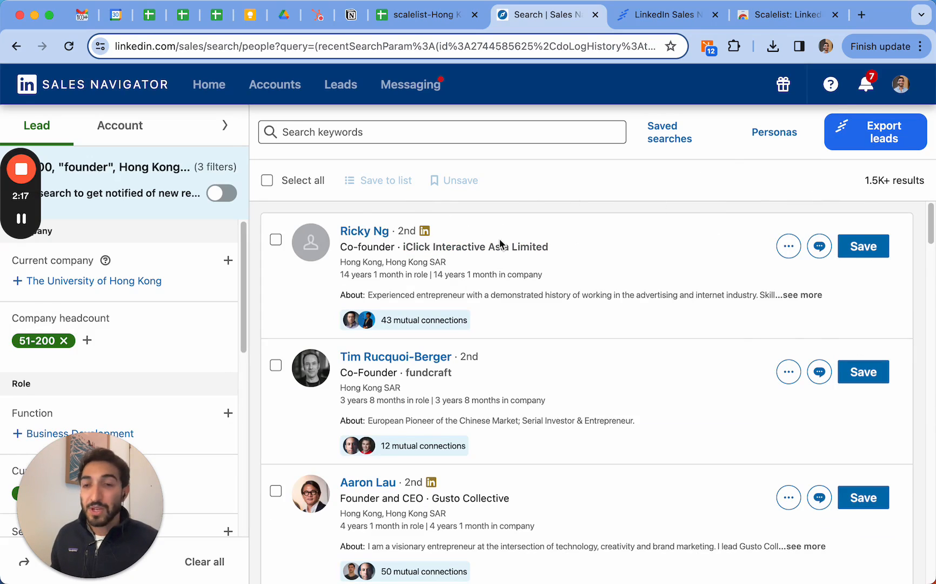
{"action": "mouse_move", "coordinate": [632, 268]}
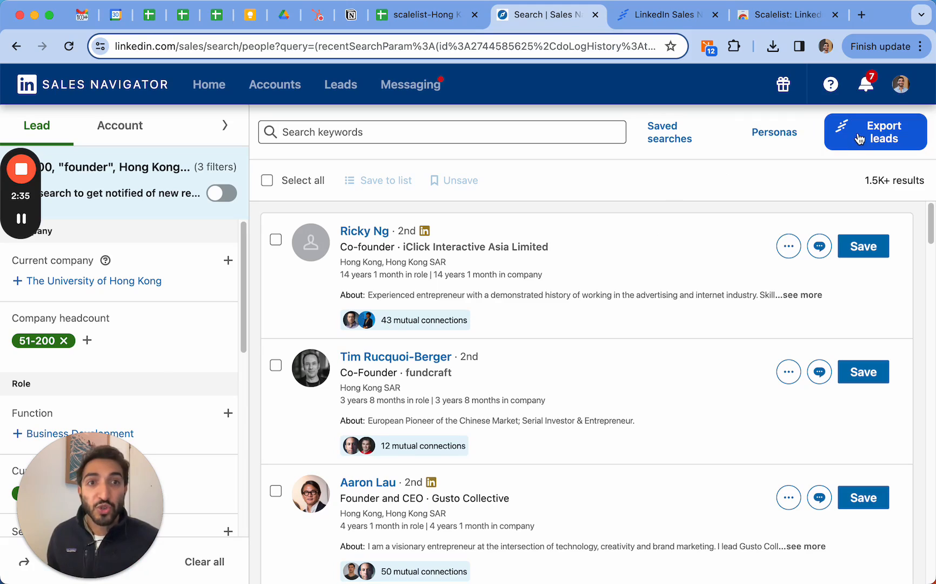
- Export the founder search's leads to Scalelist, creating list Hong Kong SAR n°10
{"action": "left_click", "coordinate": [875, 132]}
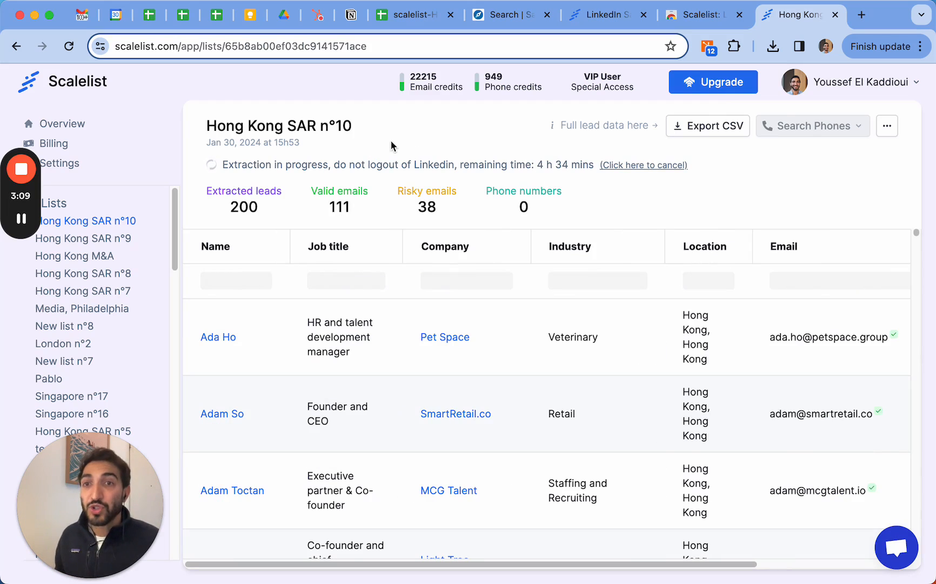
{"action": "mouse_move", "coordinate": [266, 213]}
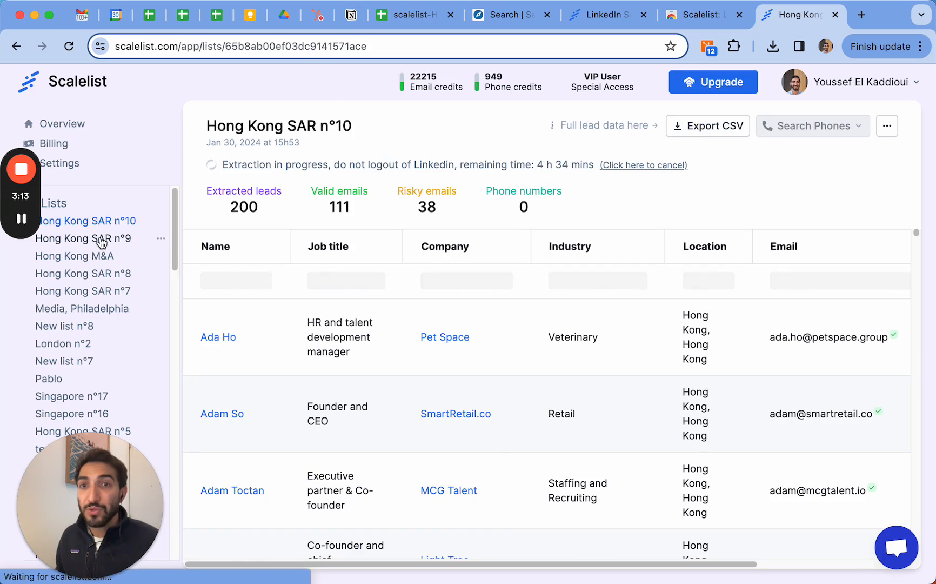
- Switch to the earlier Hong Kong SAR n°9 list with 1810 leads and 625 valid emails
{"action": "left_click", "coordinate": [84, 238]}
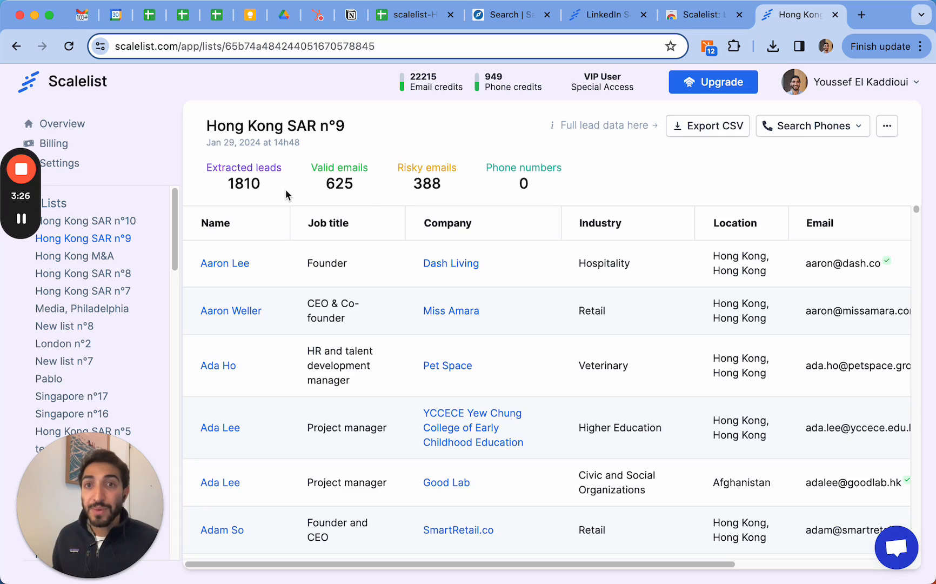
{"action": "mouse_move", "coordinate": [357, 196]}
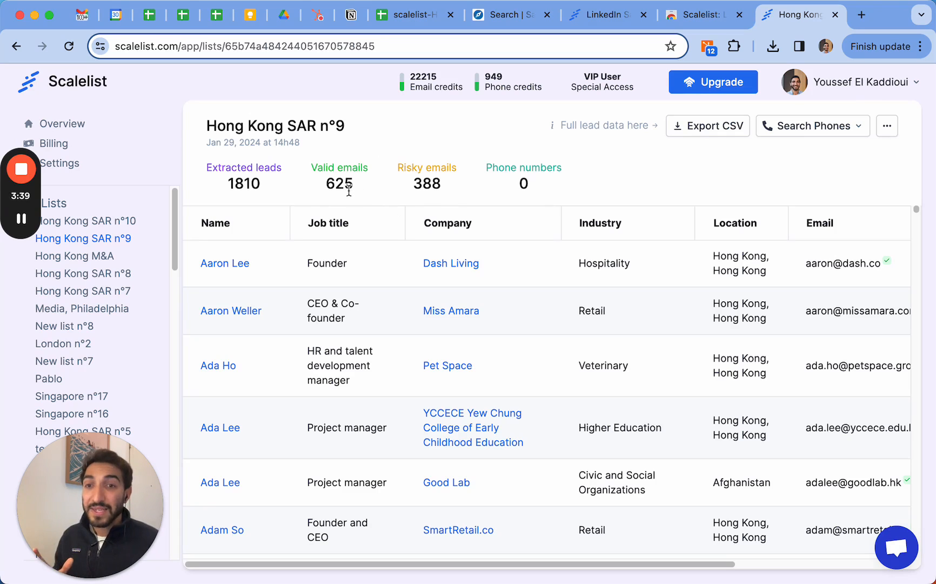
{"action": "mouse_move", "coordinate": [366, 157]}
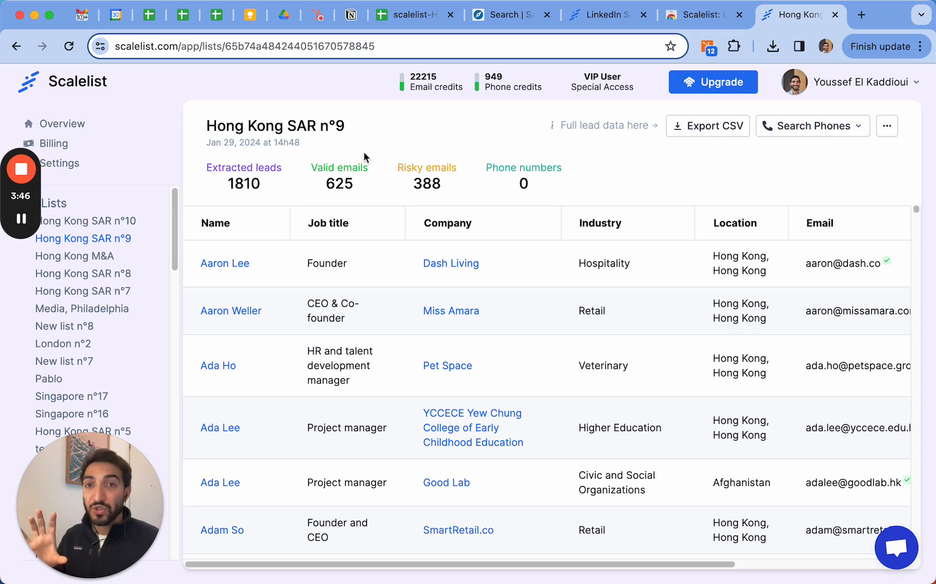
{"action": "mouse_move", "coordinate": [415, 175]}
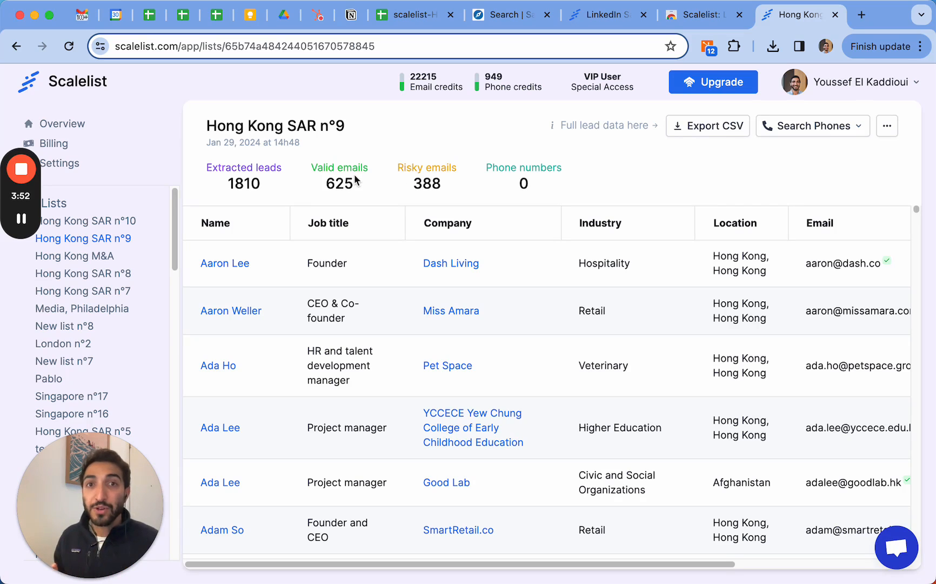
{"action": "mouse_move", "coordinate": [393, 189]}
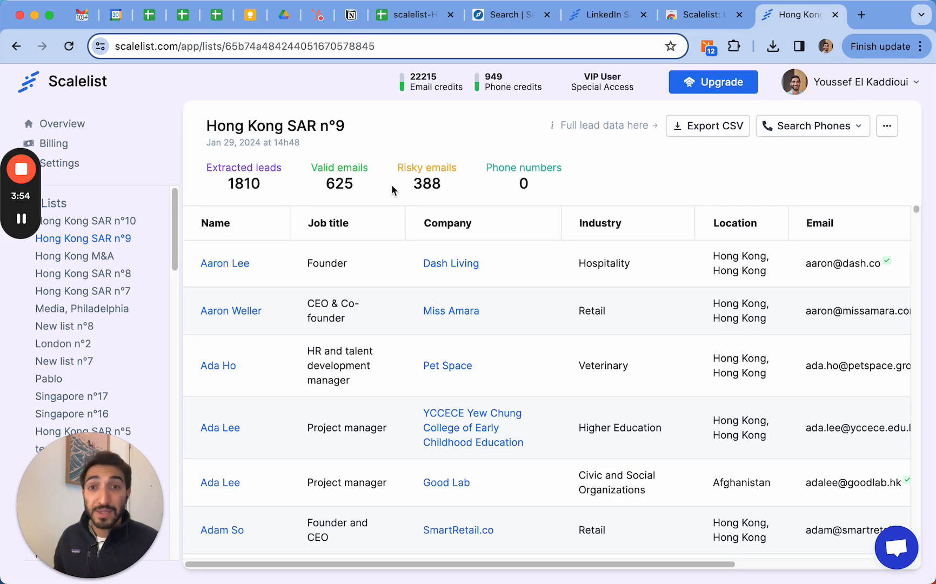
{"action": "mouse_move", "coordinate": [627, 189]}
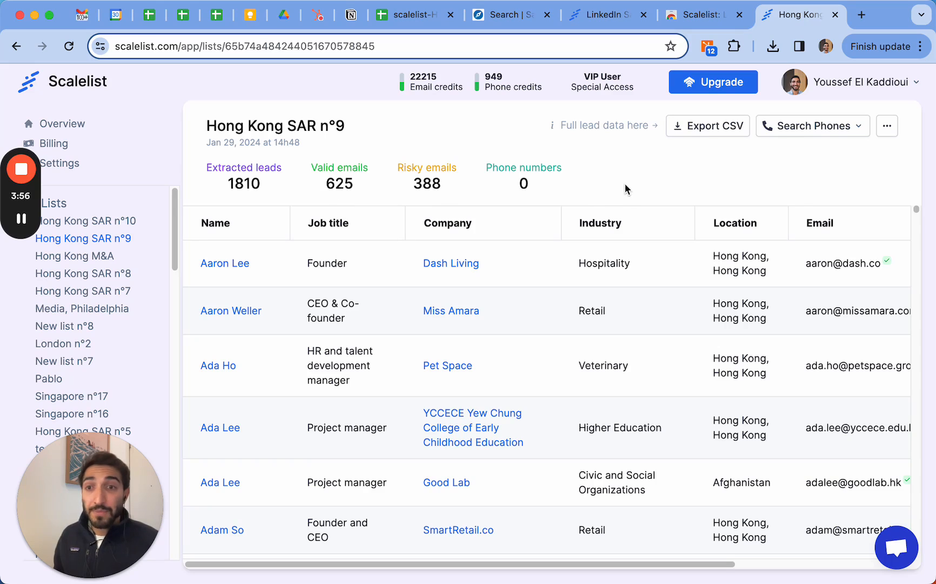
{"action": "mouse_move", "coordinate": [641, 176]}
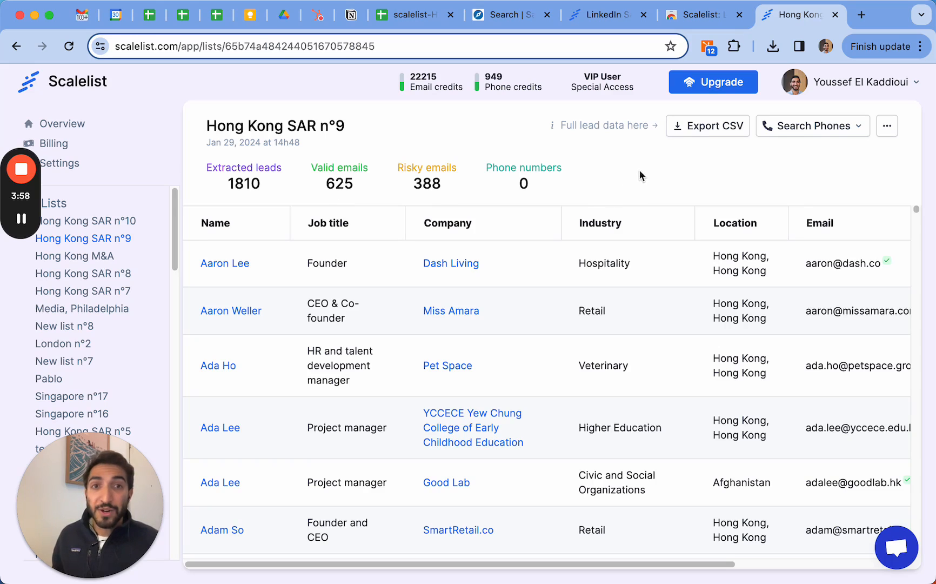
{"action": "mouse_move", "coordinate": [708, 126]}
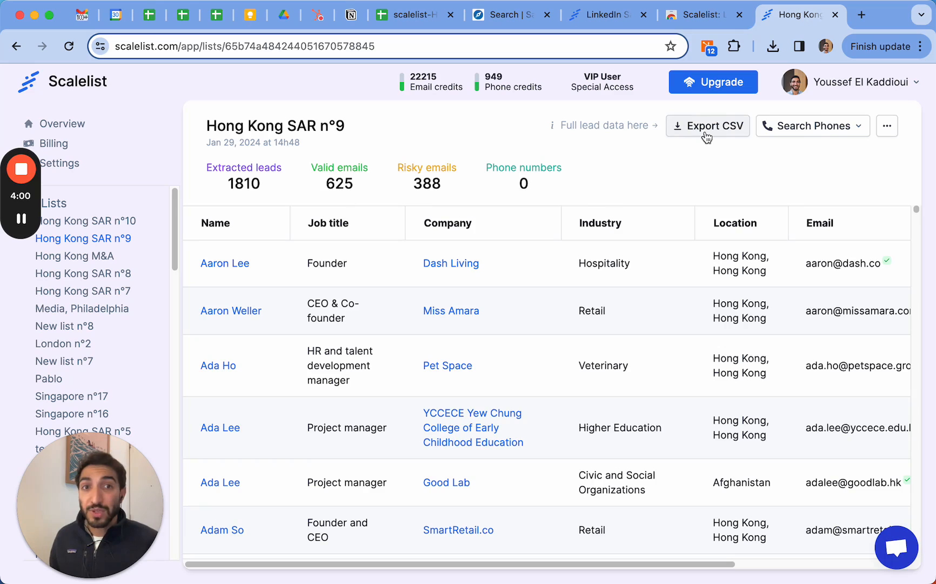
- Download the Hong Kong SAR n°9 list as a CSV and move over to Google Drive
{"action": "left_click", "coordinate": [887, 126]}
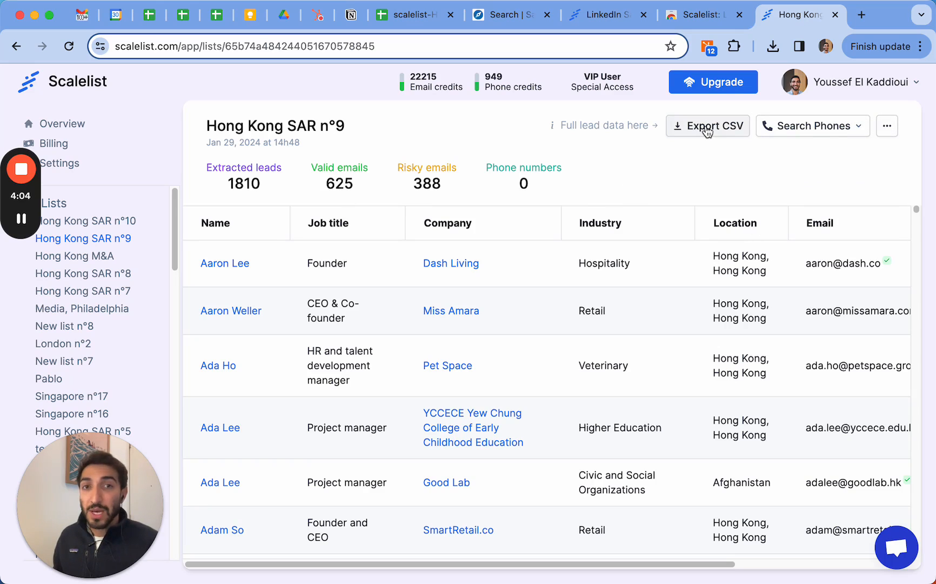
{"action": "left_click", "coordinate": [708, 126]}
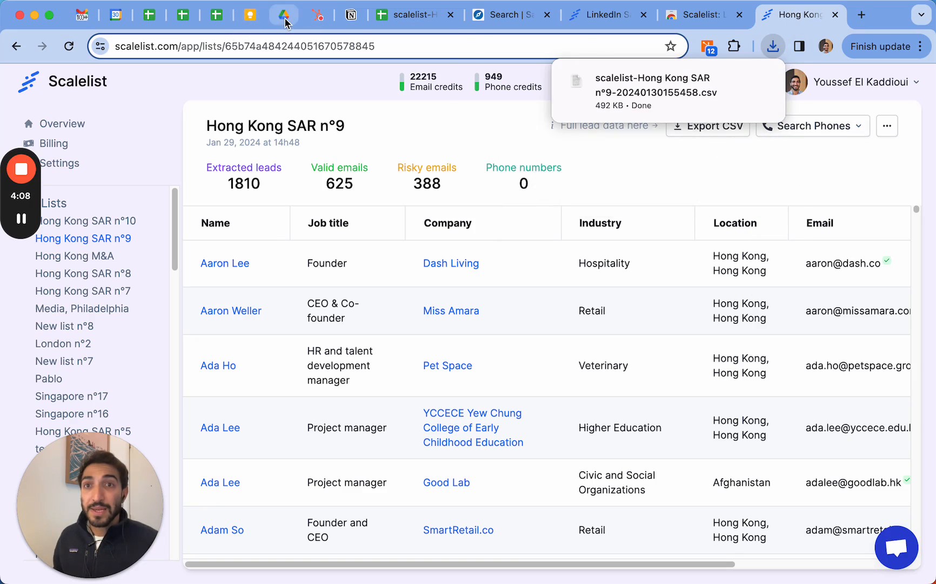
{"action": "left_click", "coordinate": [284, 15]}
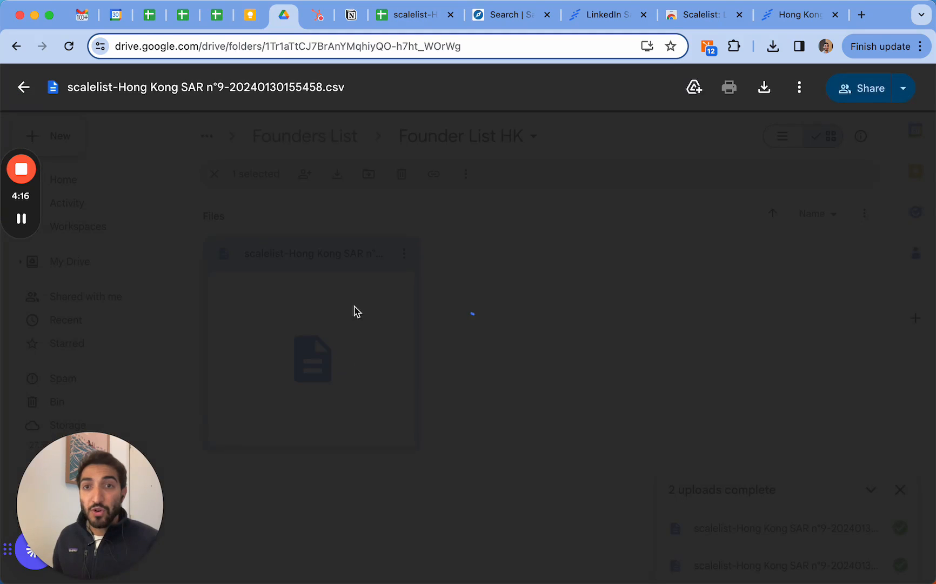
- Open the uploaded Hong Kong SAR n°9 CSV with Google Sheets from the Founder List HK folder
{"action": "left_click", "coordinate": [463, 87]}
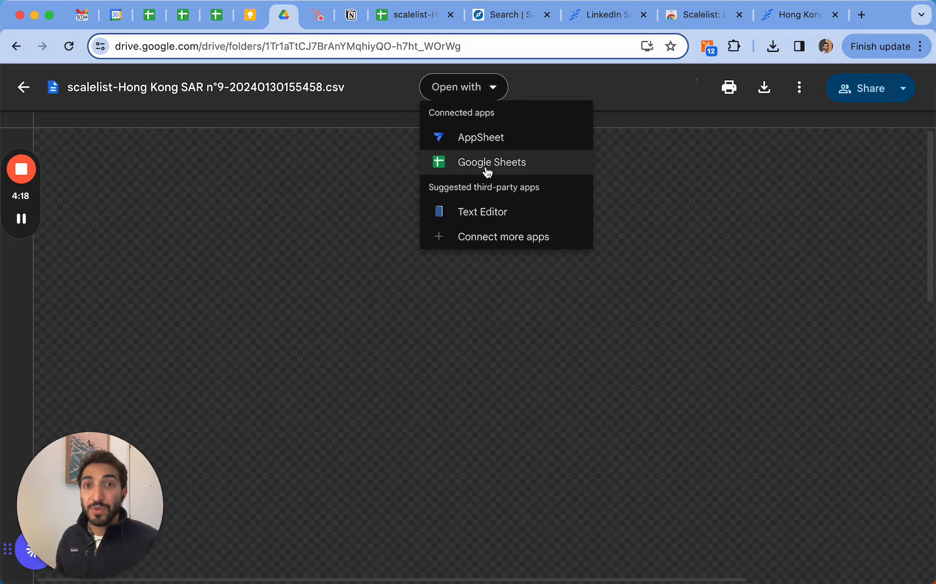
{"action": "left_click", "coordinate": [491, 162]}
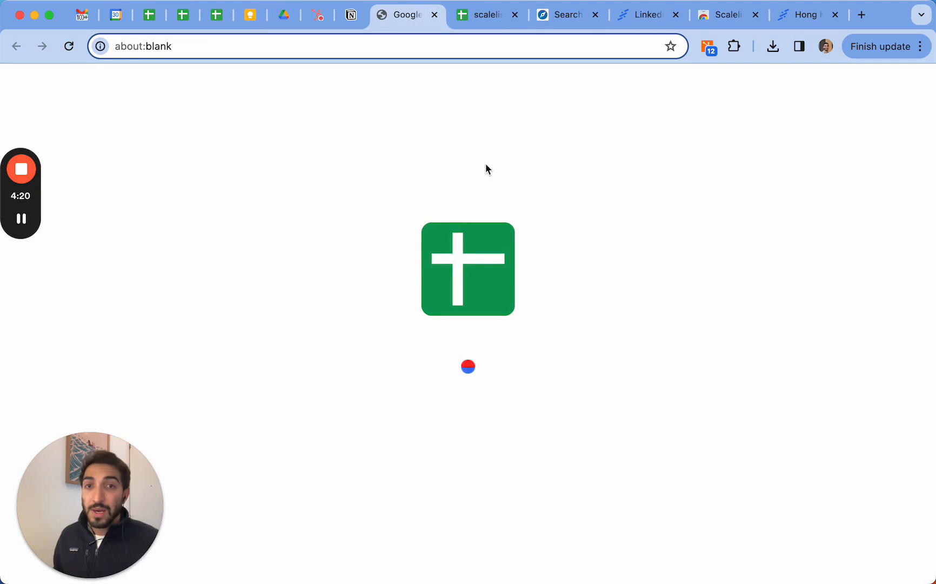
{"action": "mouse_move", "coordinate": [193, 223]}
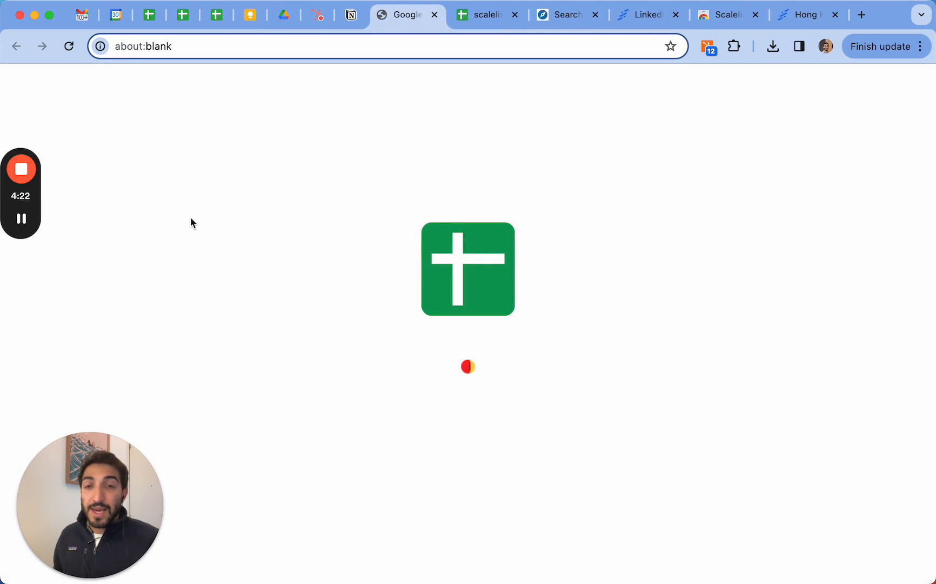
{"action": "left_click", "coordinate": [468, 268]}
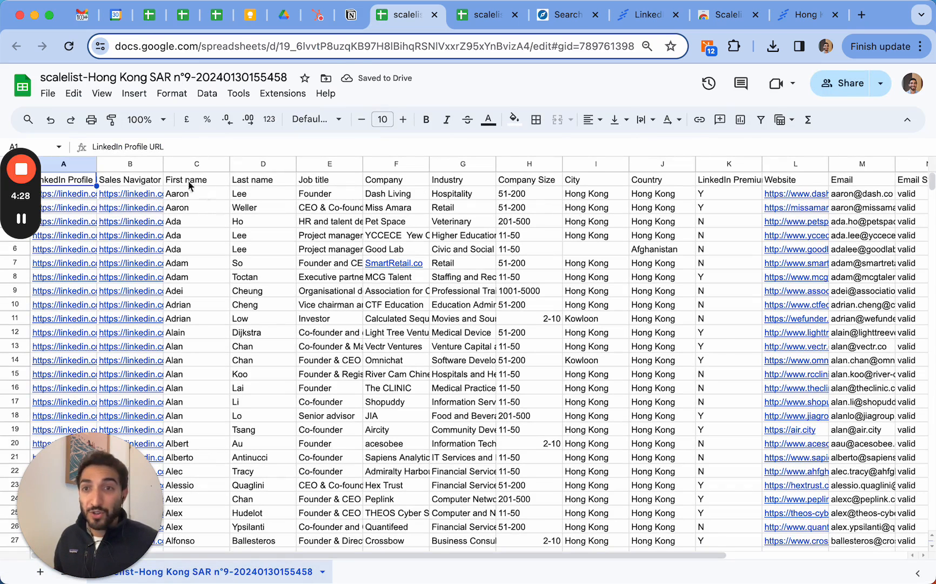
- Count 1,811 leads via column B and review Email Status values, with rows near 940 marked risky
{"action": "left_click", "coordinate": [130, 163]}
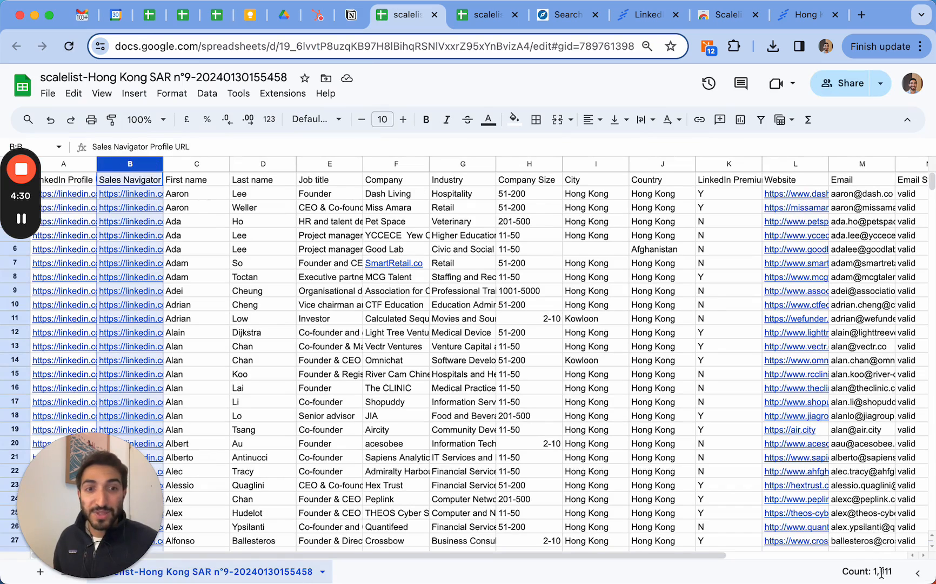
{"action": "mouse_move", "coordinate": [301, 241]}
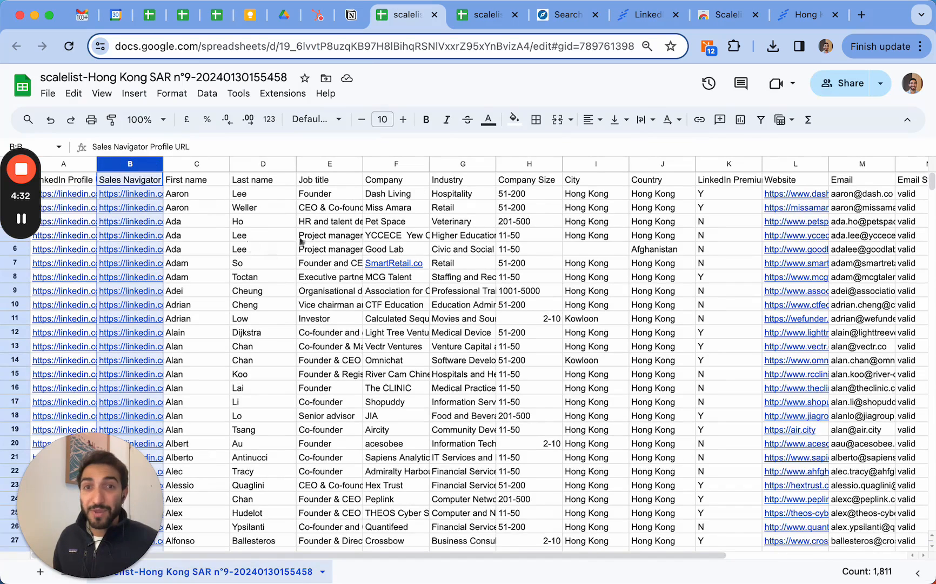
{"action": "mouse_move", "coordinate": [867, 164]}
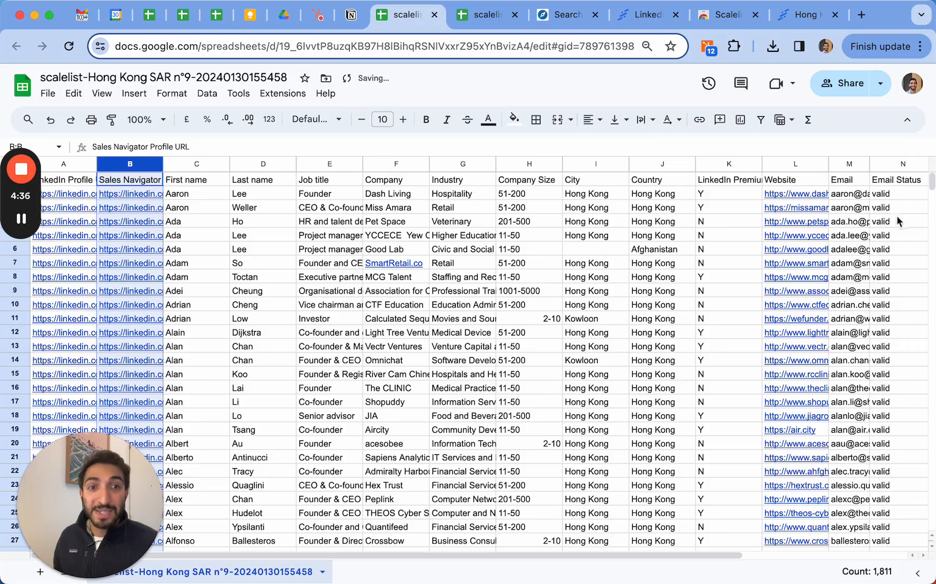
{"action": "scroll", "scroll_direction": "down", "scroll_amount": 3}
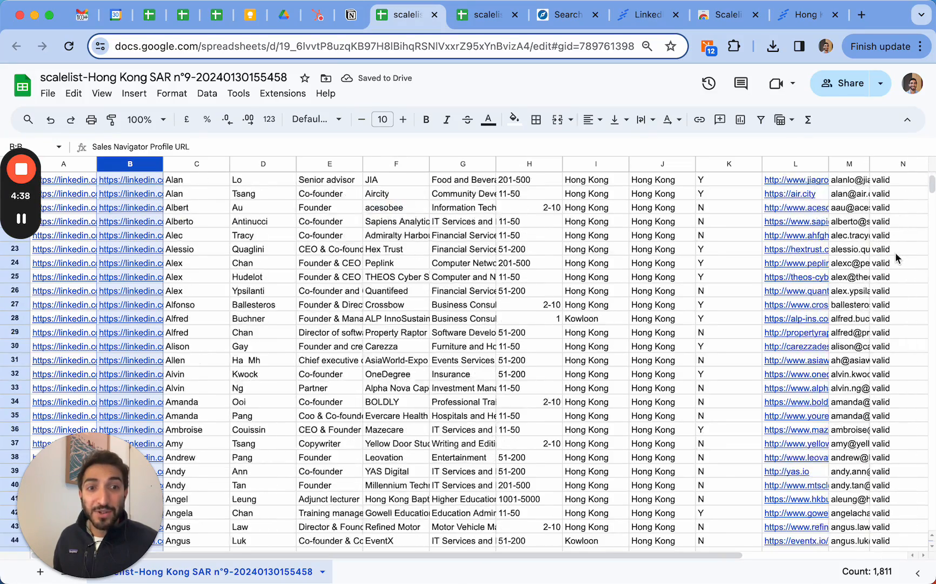
{"action": "scroll", "scroll_direction": "down", "scroll_amount": 3}
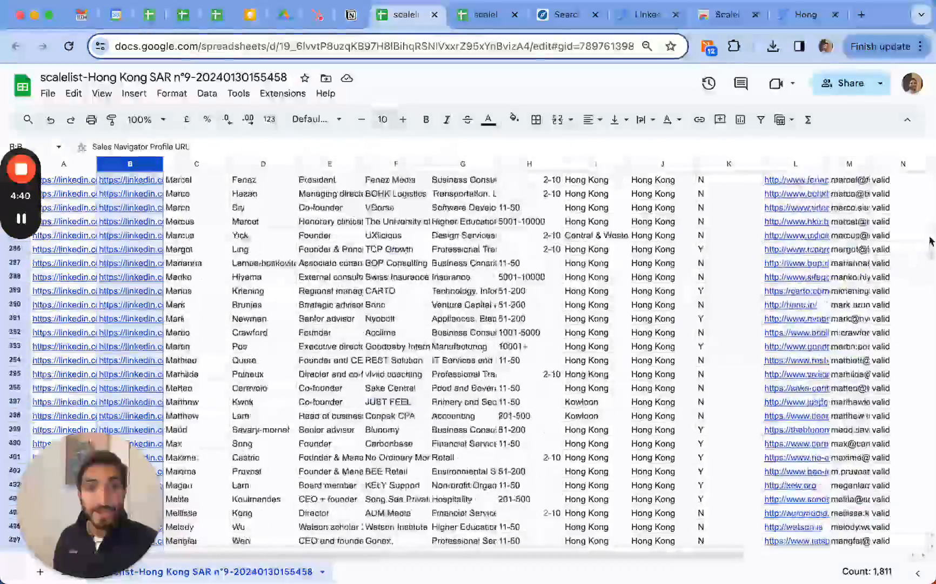
{"action": "scroll", "scroll_direction": "down", "scroll_amount": 3}
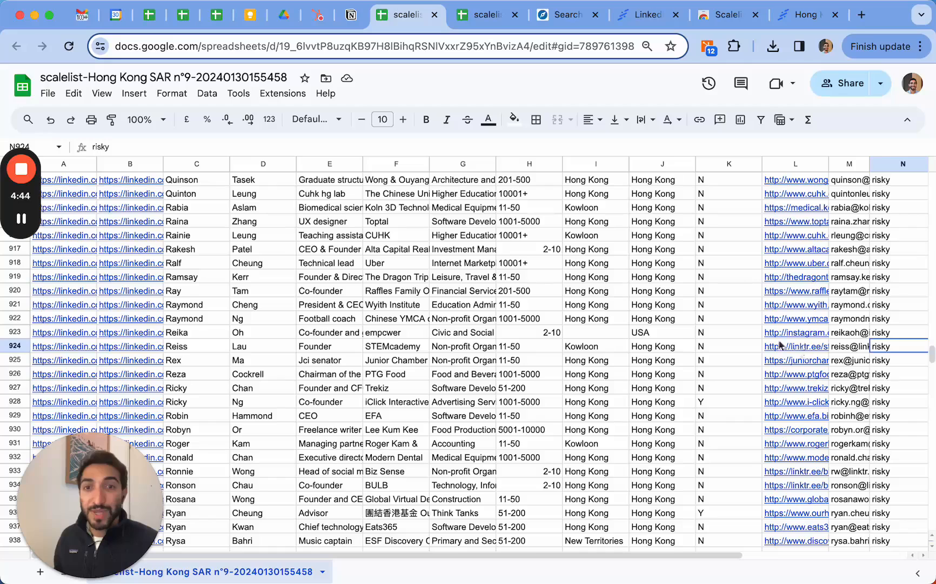
{"action": "scroll", "scroll_direction": "down", "scroll_amount": 3}
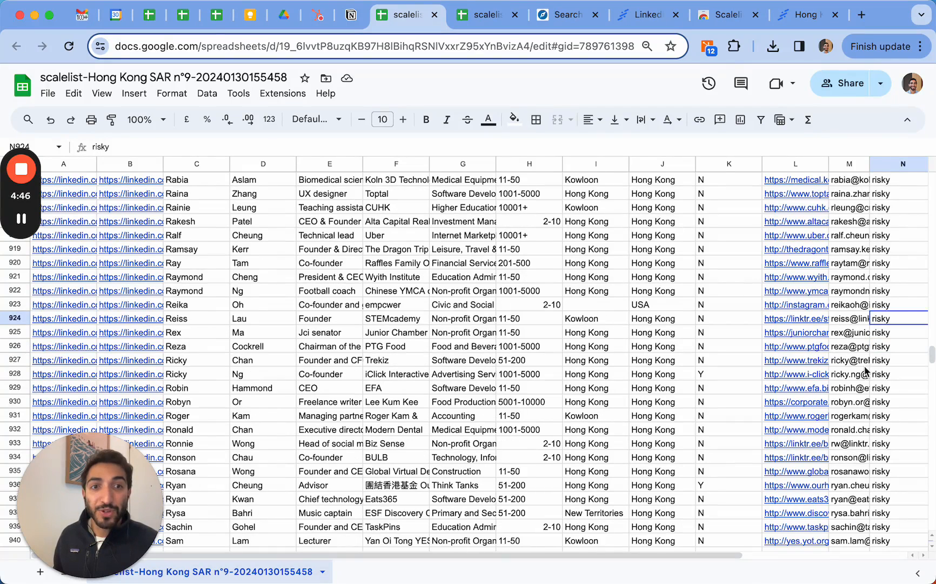
{"action": "left_click", "coordinate": [849, 332]}
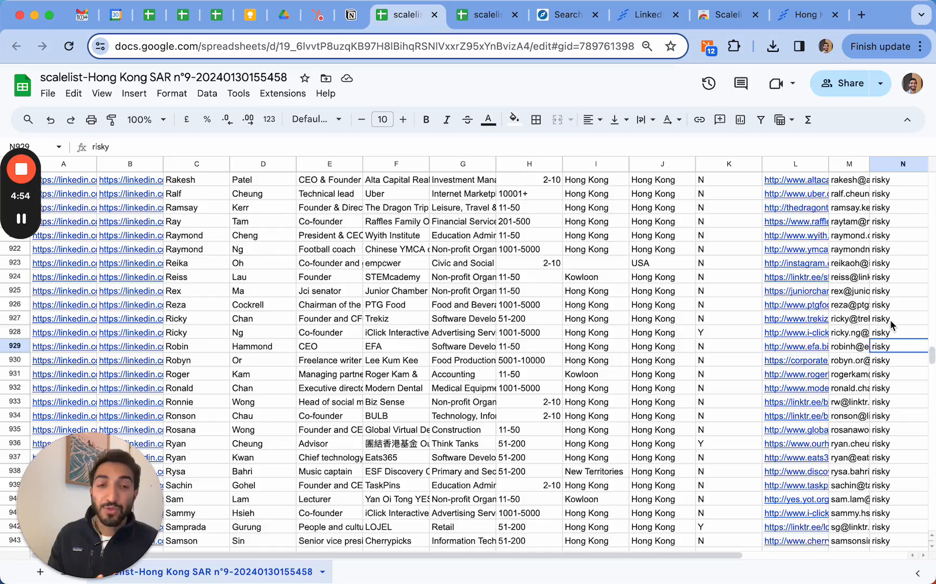
{"action": "scroll", "scroll_direction": "up", "scroll_amount": 3}
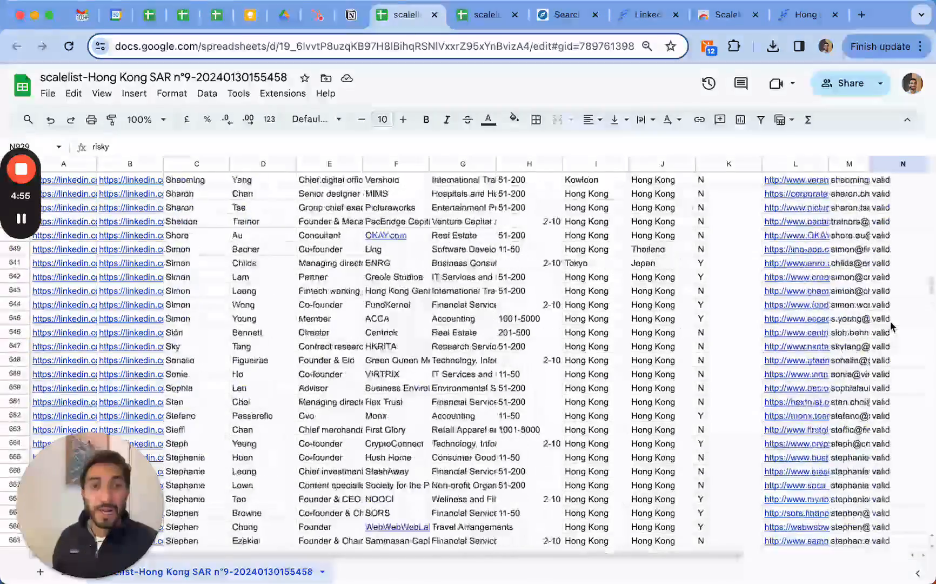
{"action": "scroll", "scroll_direction": "up", "scroll_amount": 3}
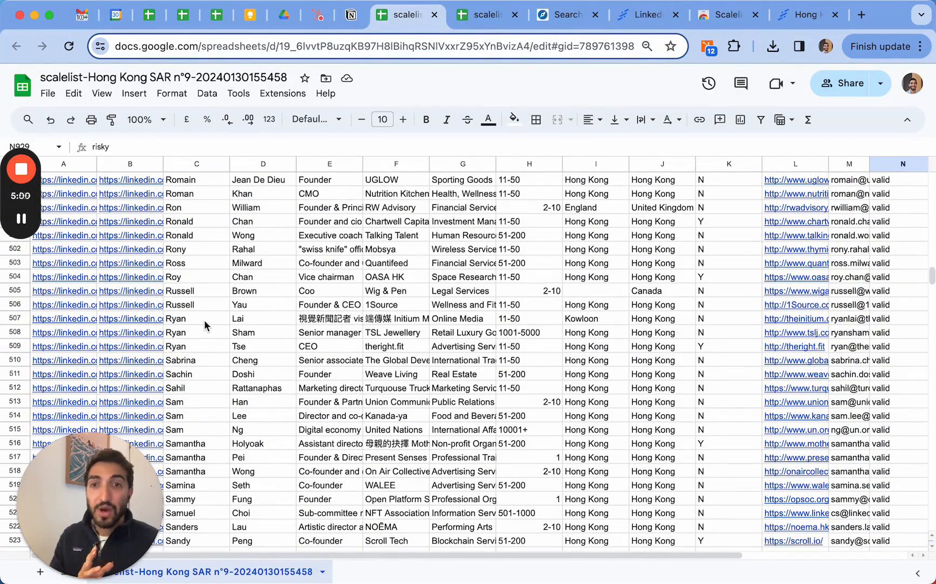
{"action": "mouse_move", "coordinate": [339, 286]}
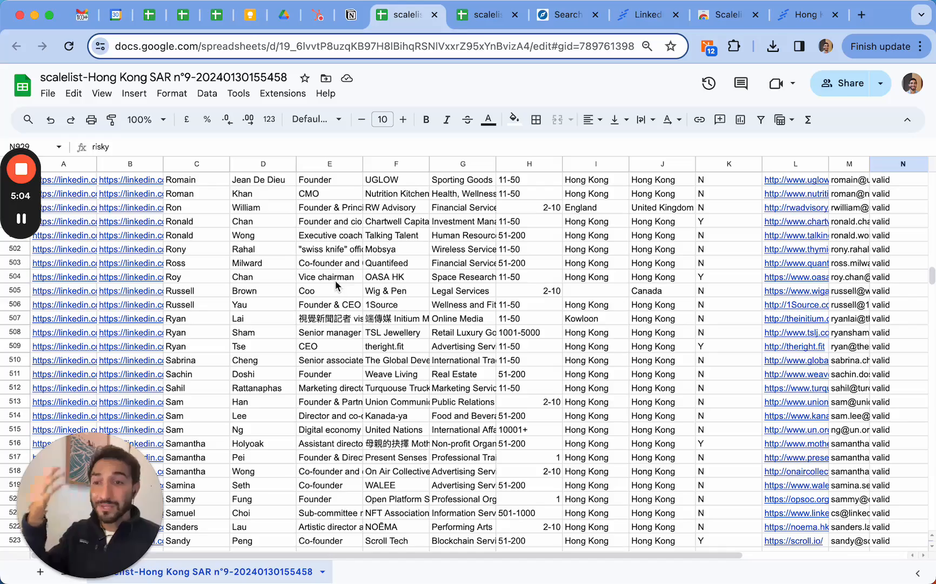
{"action": "scroll", "scroll_direction": "down", "scroll_amount": 3}
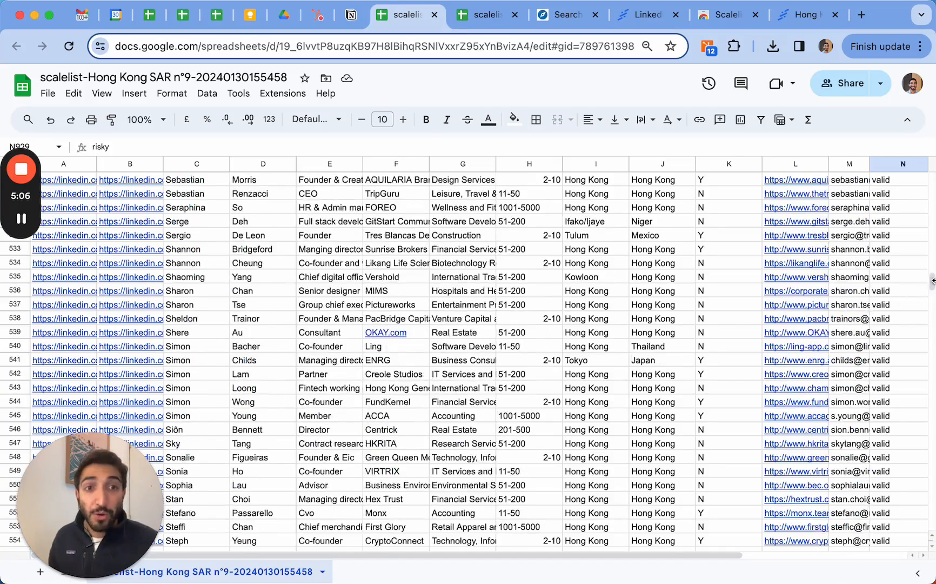
{"action": "scroll", "scroll_direction": "up", "scroll_amount": 3}
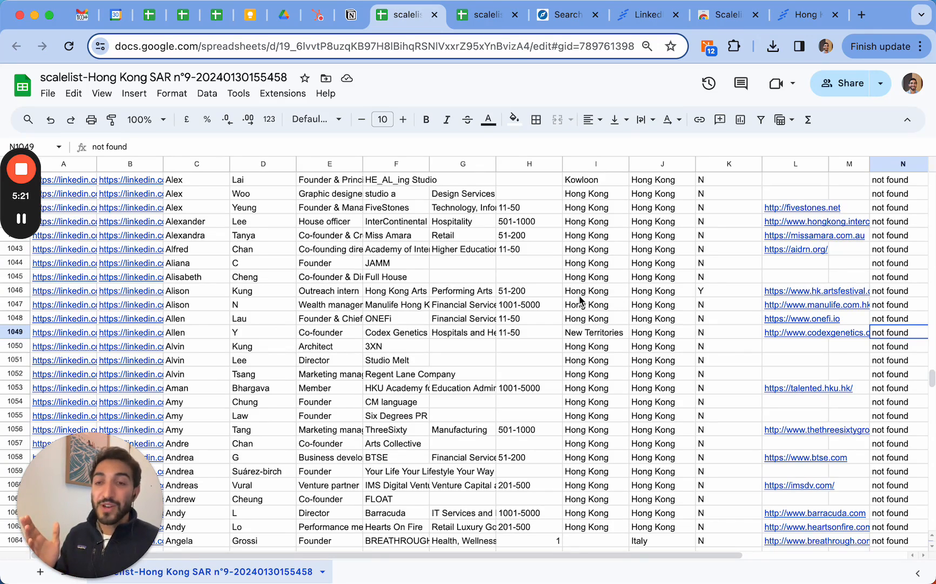
{"action": "mouse_move", "coordinate": [531, 275]}
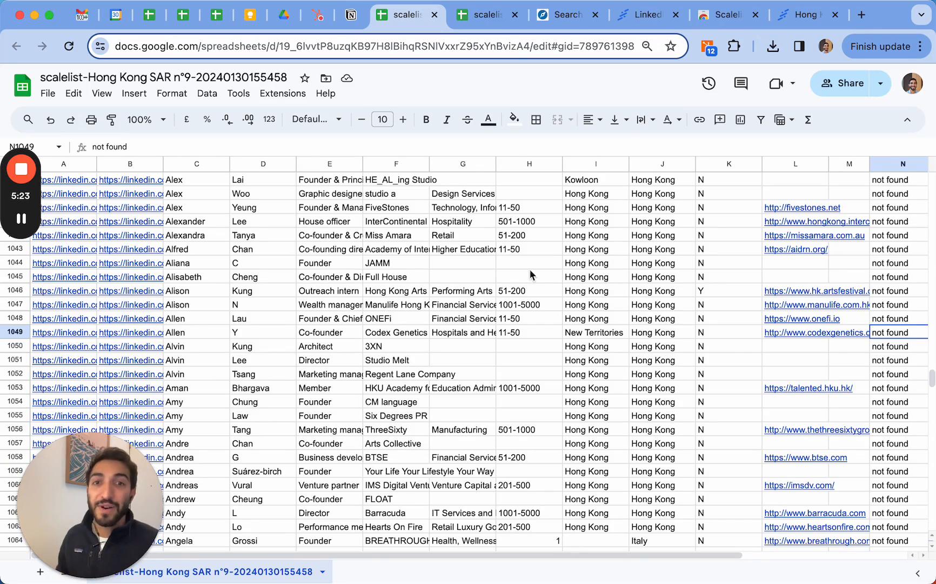